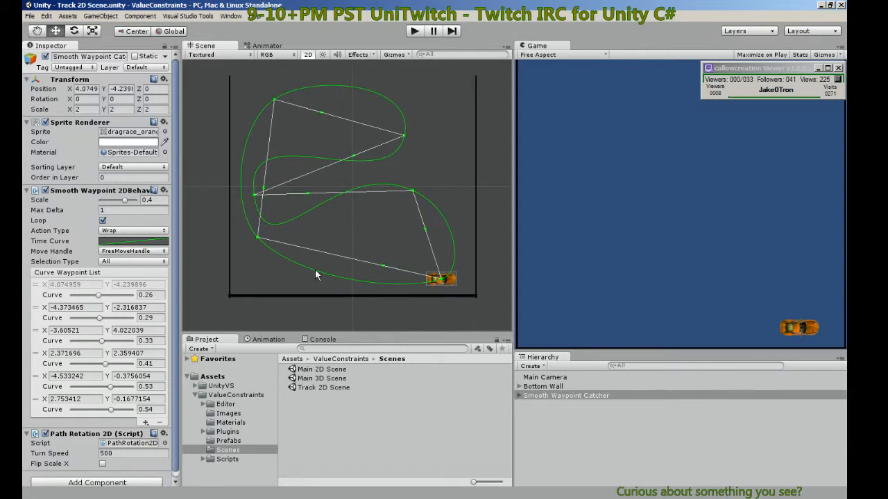
{"action": "mouse_move", "coordinate": [364, 294]}
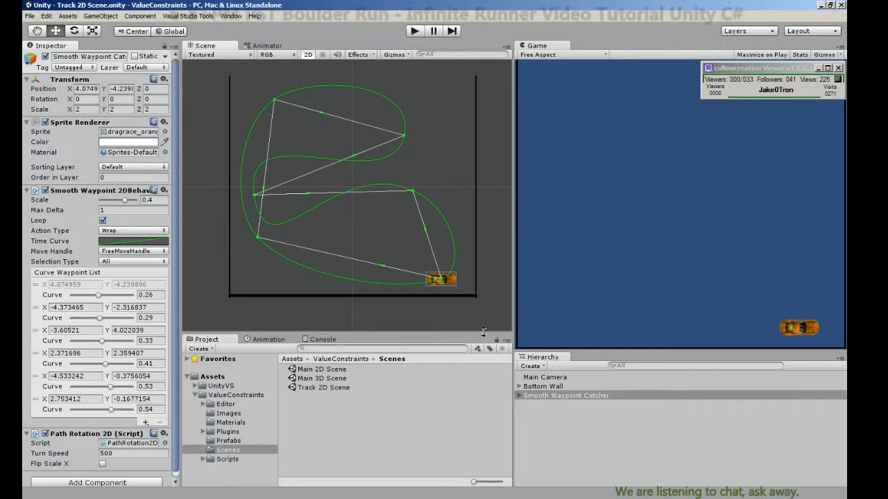
{"action": "mouse_move", "coordinate": [552, 214]}
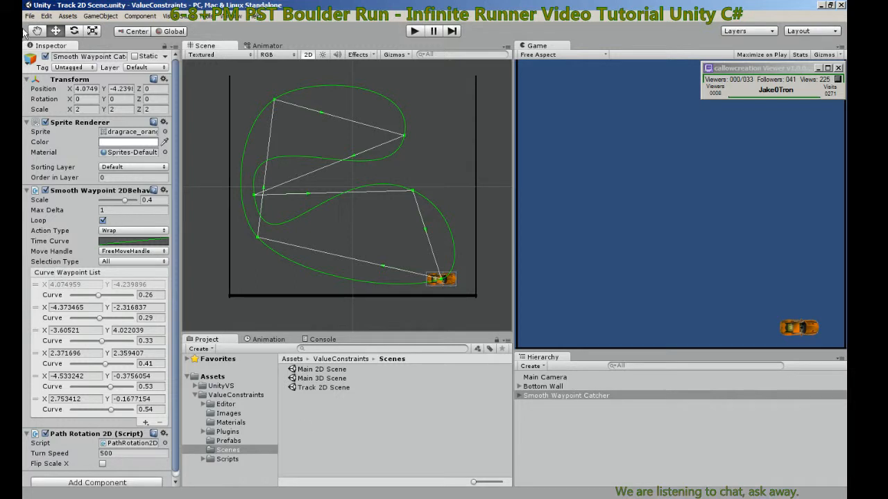
Replace the Track 2D demo with a new empty scene via File > New Scene
{"action": "left_click", "coordinate": [30, 15]}
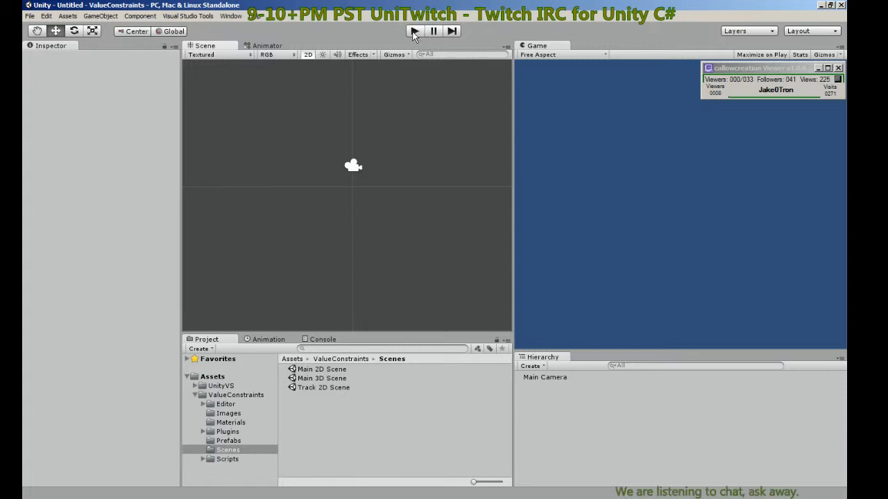
{"action": "mouse_move", "coordinate": [502, 183]}
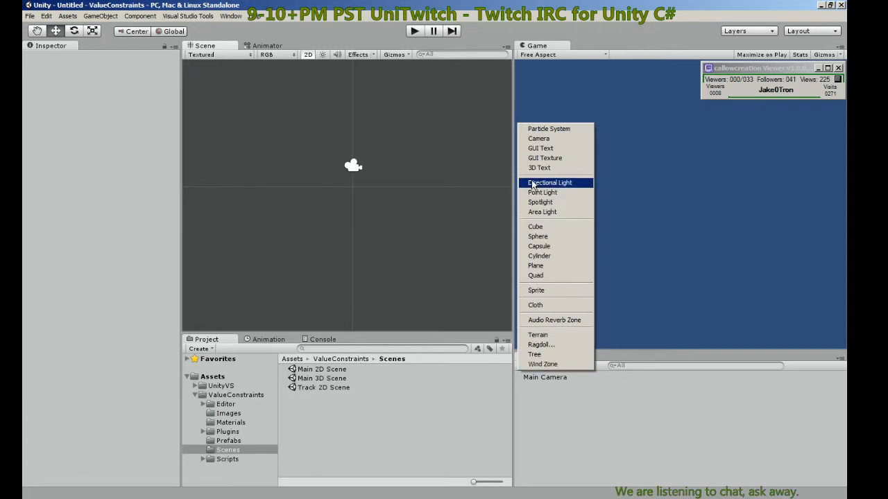
{"action": "mouse_move", "coordinate": [548, 256]}
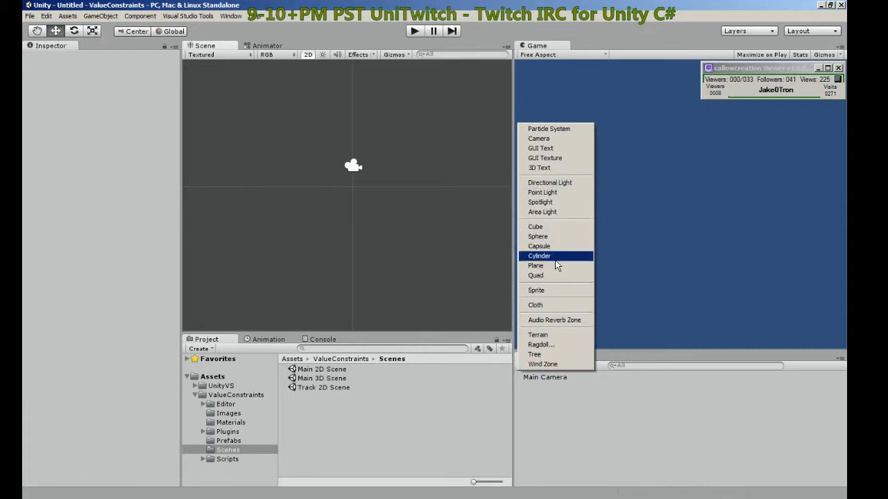
Add a Plane, a Directional Light and a Quad from the Hierarchy Create menu
{"action": "left_click", "coordinate": [536, 266]}
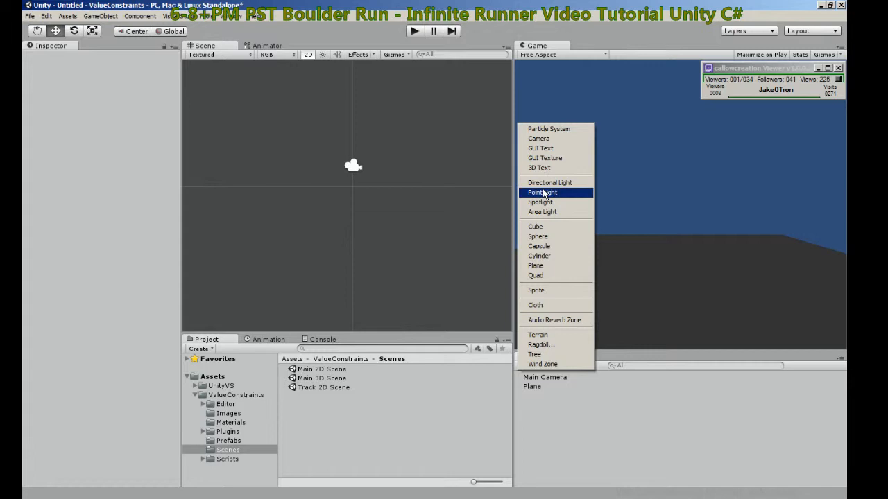
{"action": "left_click", "coordinate": [549, 183]}
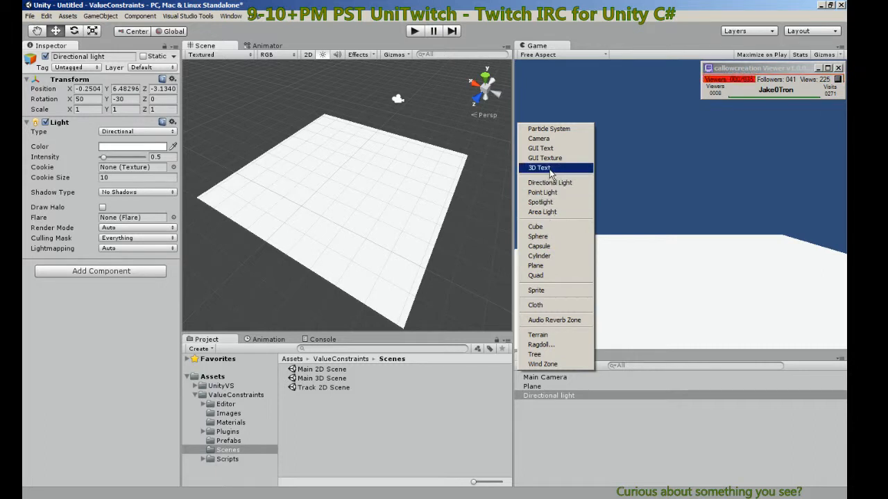
{"action": "mouse_move", "coordinate": [538, 139]}
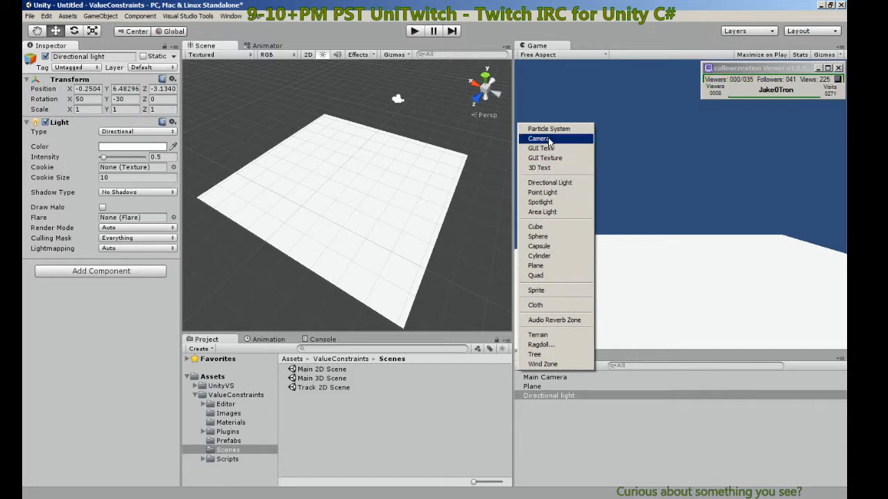
{"action": "mouse_move", "coordinate": [548, 274]}
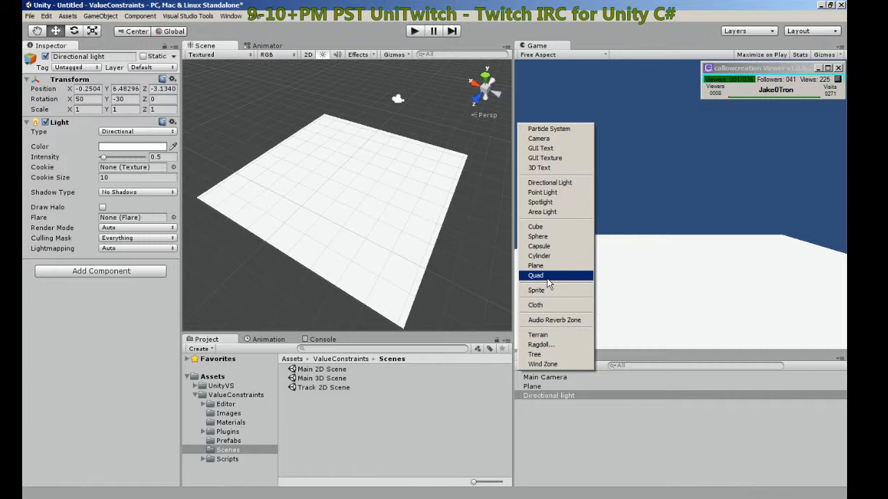
{"action": "left_click", "coordinate": [535, 274]}
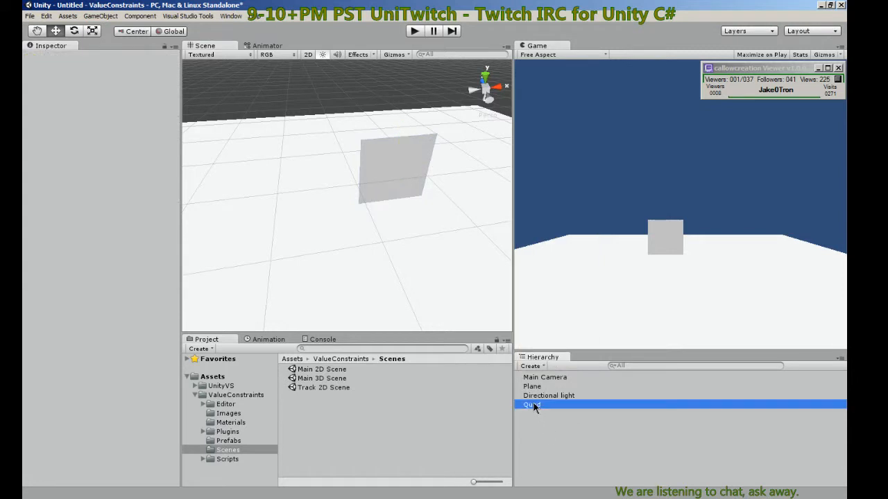
Create an empty Car object, removing its collider, renderer and mesh filter components
{"action": "left_click", "coordinate": [533, 405]}
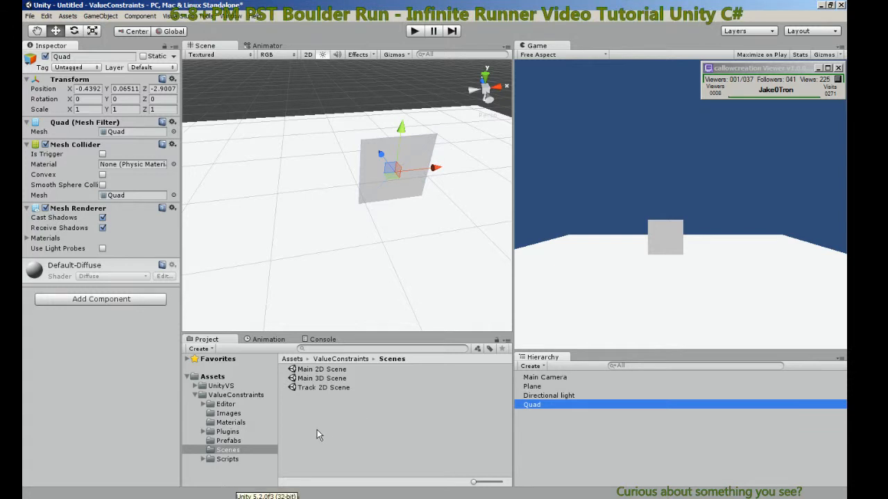
{"action": "left_click", "coordinate": [569, 447]}
{"action": "type", "text": "Car"}
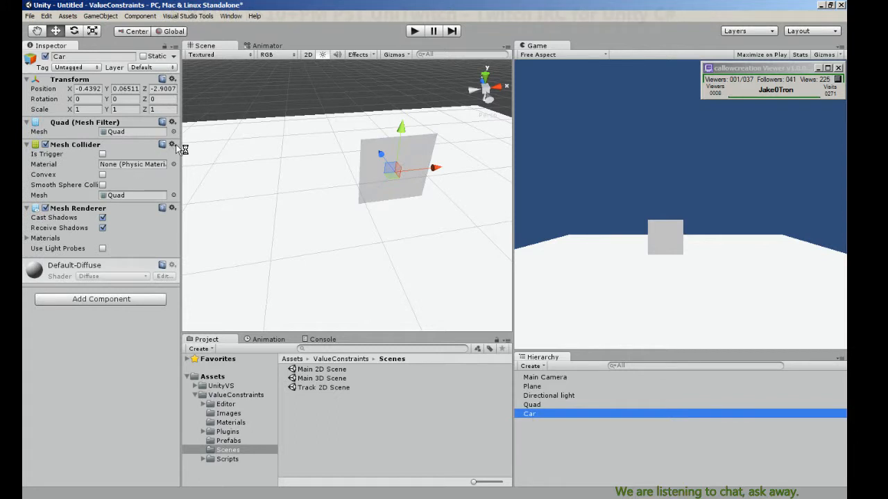
{"action": "left_click", "coordinate": [172, 144]}
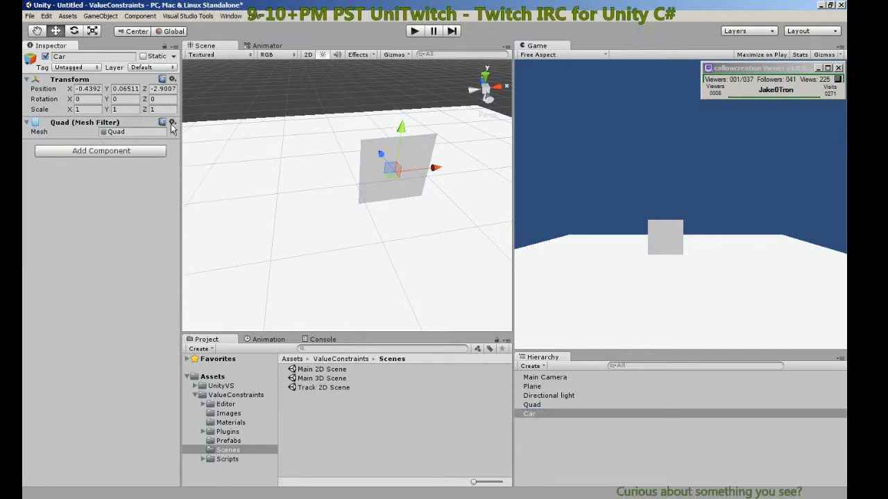
{"action": "left_click", "coordinate": [172, 122]}
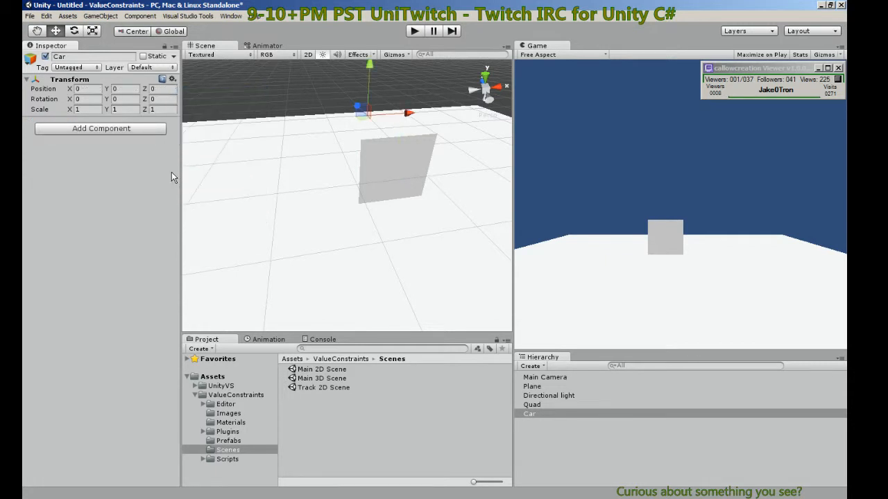
Parent the Quad under Car, reset its transform to the origin and set Rotation X to 90
{"action": "left_click", "coordinate": [533, 386]}
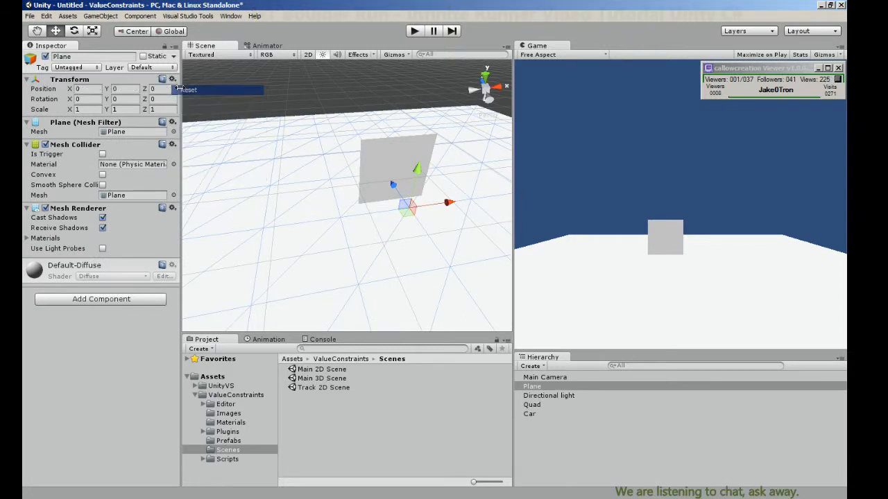
{"action": "left_click", "coordinate": [532, 405]}
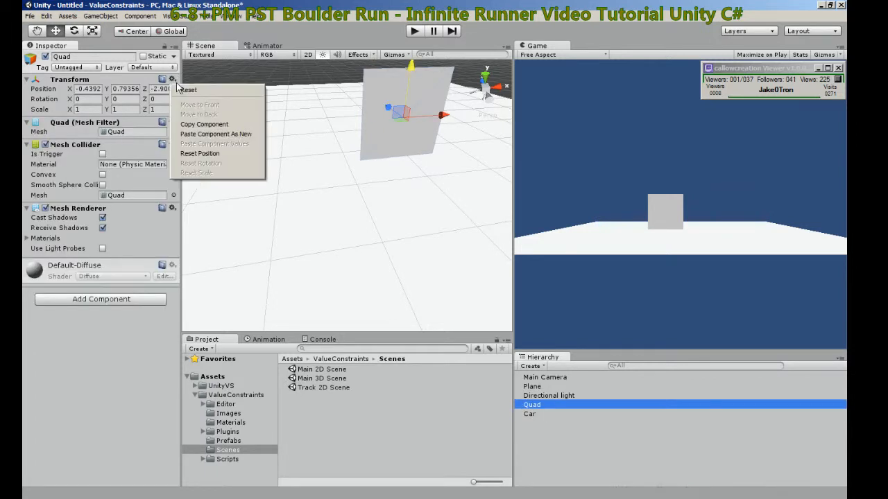
{"action": "left_click", "coordinate": [200, 153]}
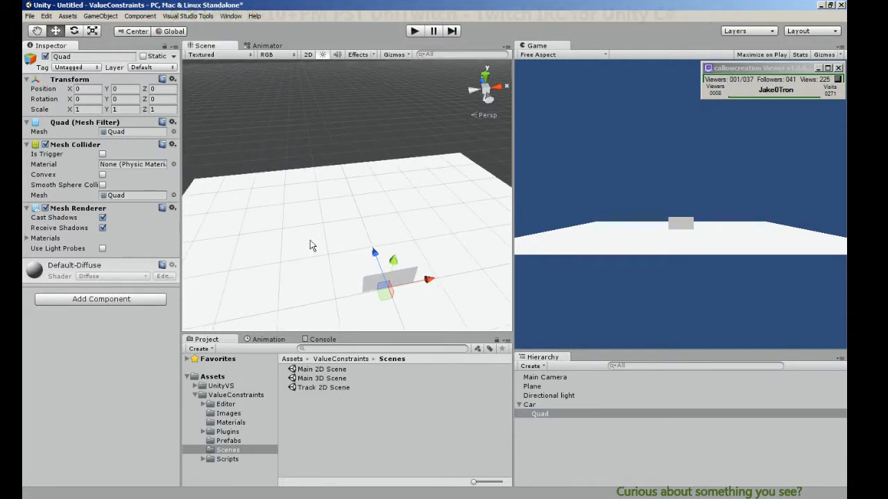
{"action": "left_click", "coordinate": [86, 99]}
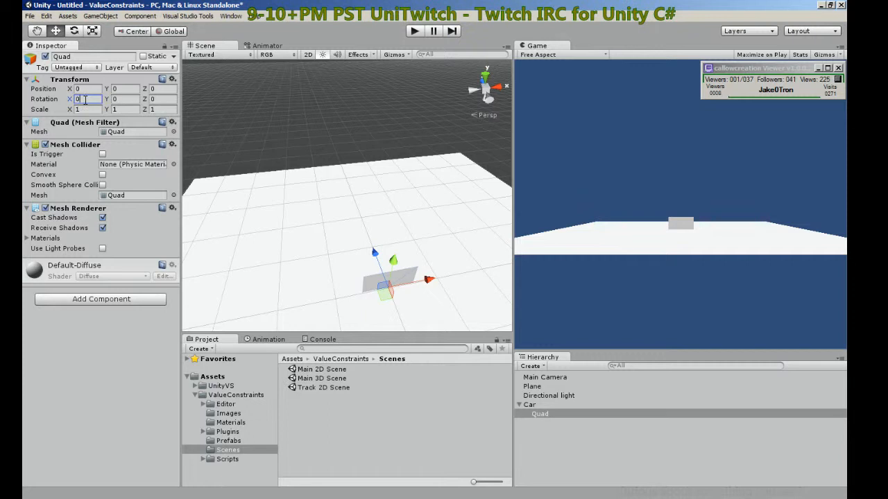
{"action": "type", "text": "90"}
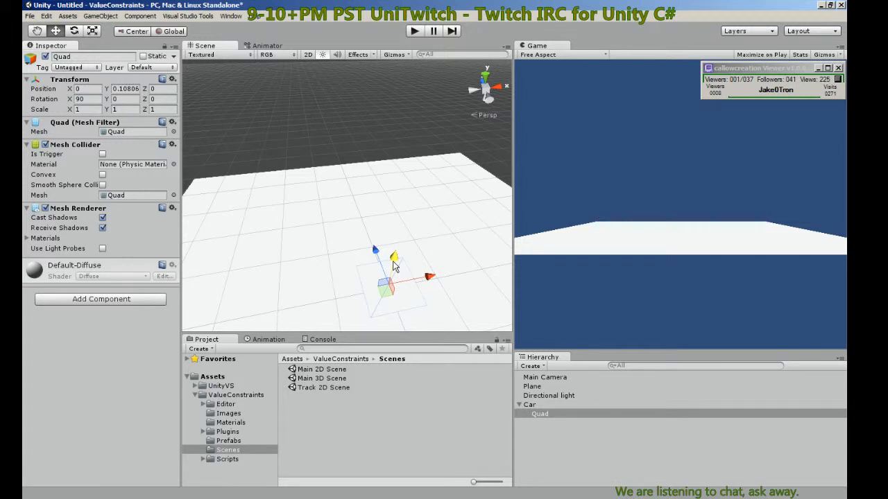
{"action": "left_click", "coordinate": [530, 405]}
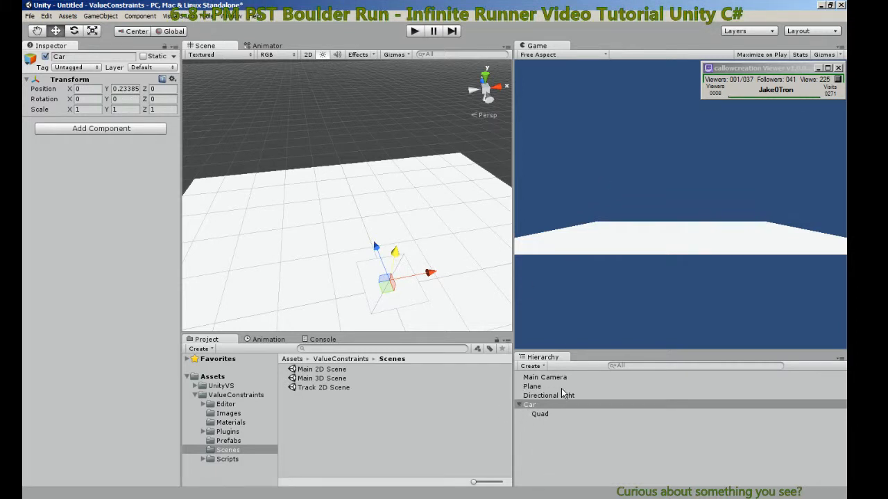
Point the Main Camera straight down with Rotation X 90 and Position Y 10
{"action": "left_click", "coordinate": [543, 377]}
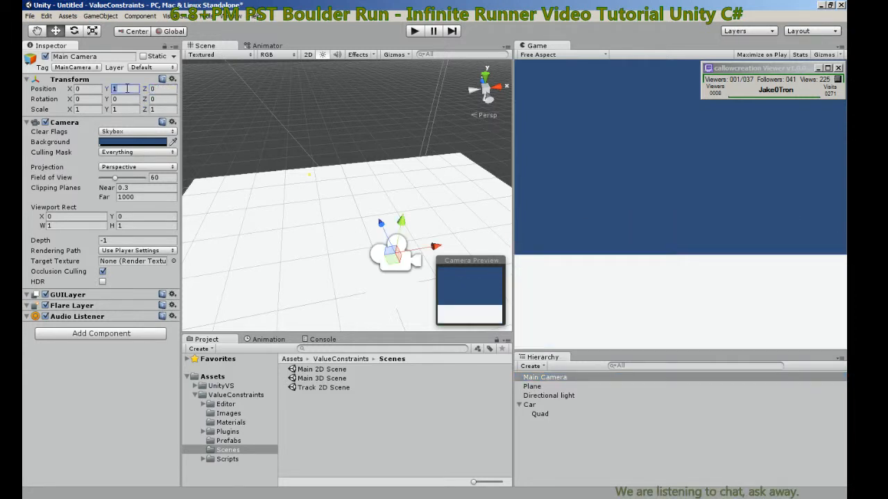
{"action": "type", "text": "50"}
{"action": "left_click", "coordinate": [88, 98]}
{"action": "type", "text": "90"}
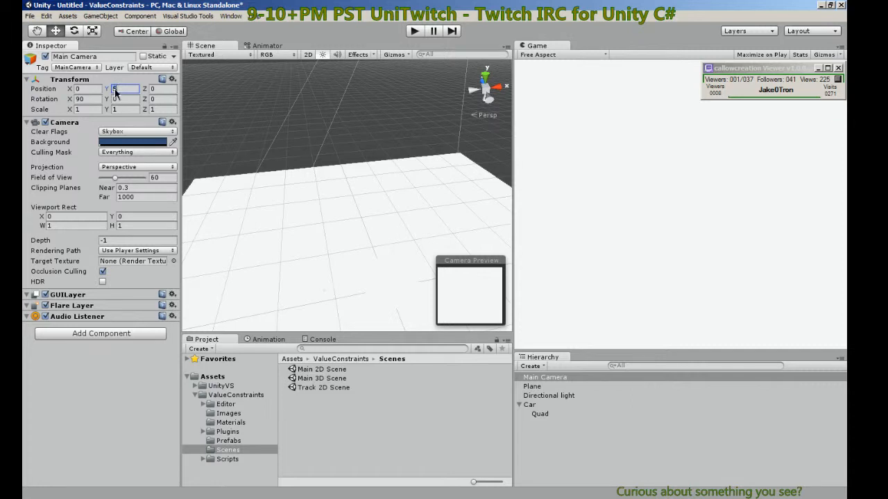
{"action": "type", "text": "10"}
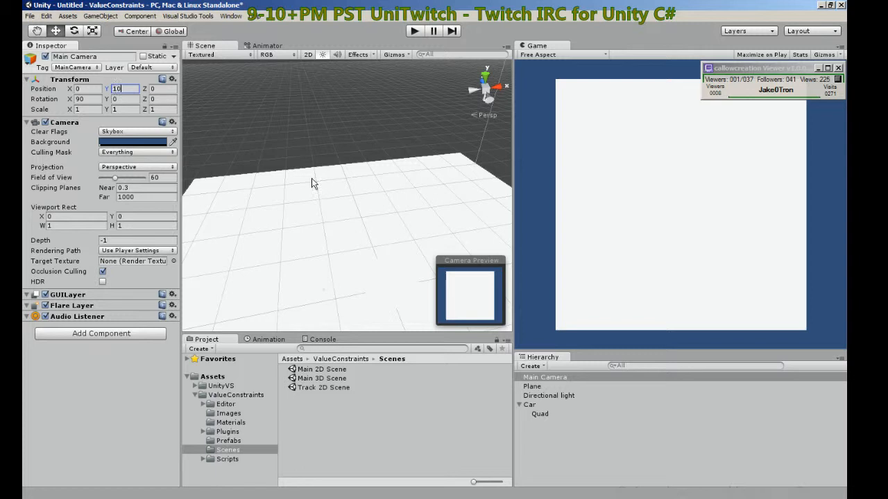
{"action": "mouse_move", "coordinate": [592, 328]}
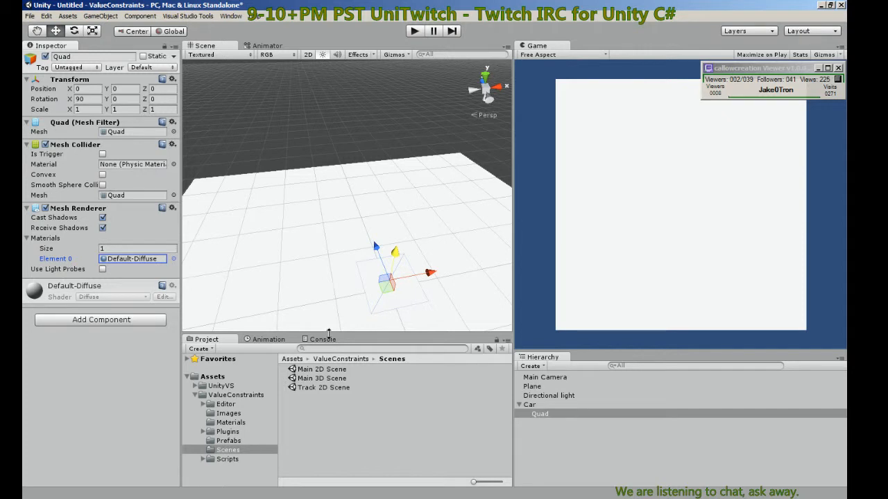
Create a new material named Car and assign it the car texture
{"action": "right_click", "coordinate": [230, 422]}
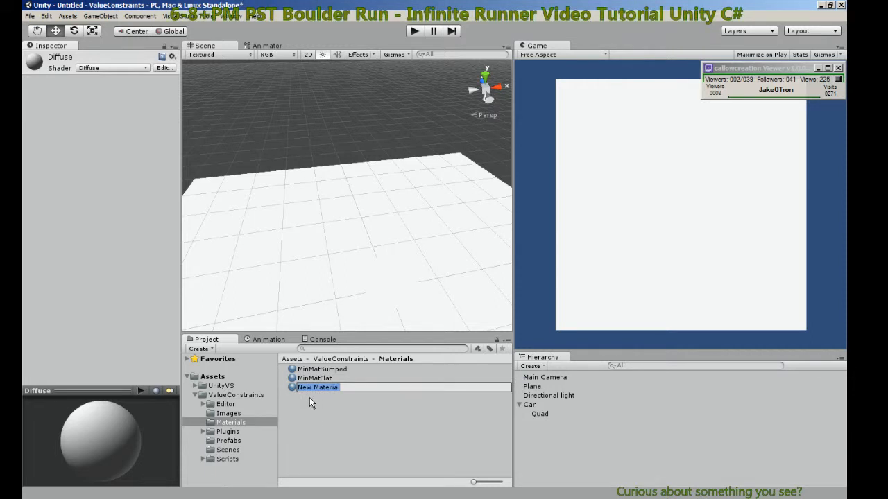
{"action": "type", "text": "Car"}
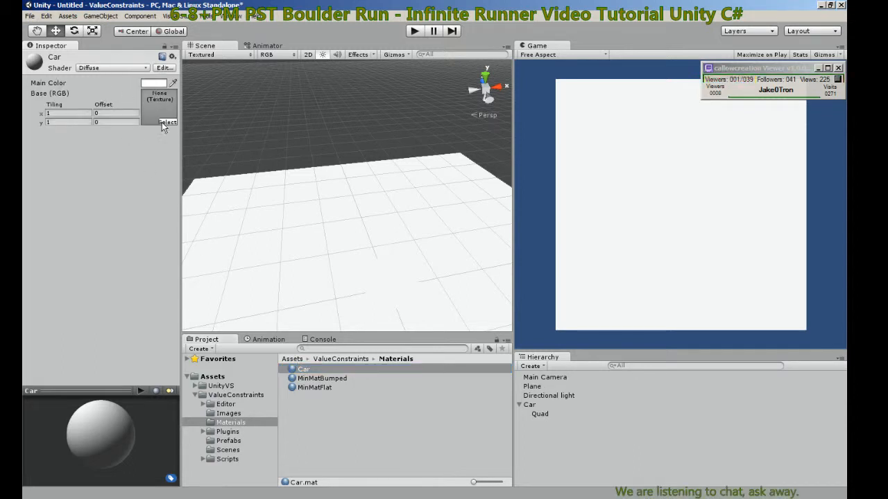
{"action": "left_click", "coordinate": [158, 122]}
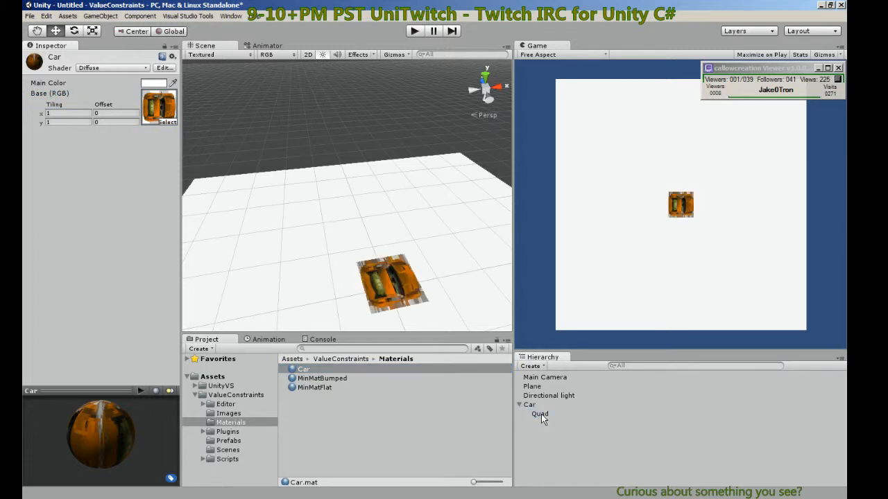
{"action": "mouse_move", "coordinate": [147, 125]}
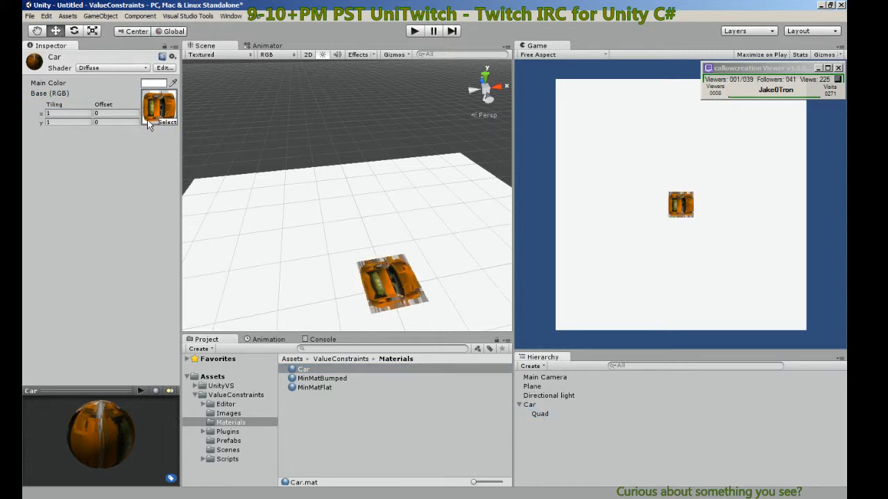
Give the Car material the Transparent/Diffuse shader so the car shows without its dark background
{"action": "left_click", "coordinate": [111, 67]}
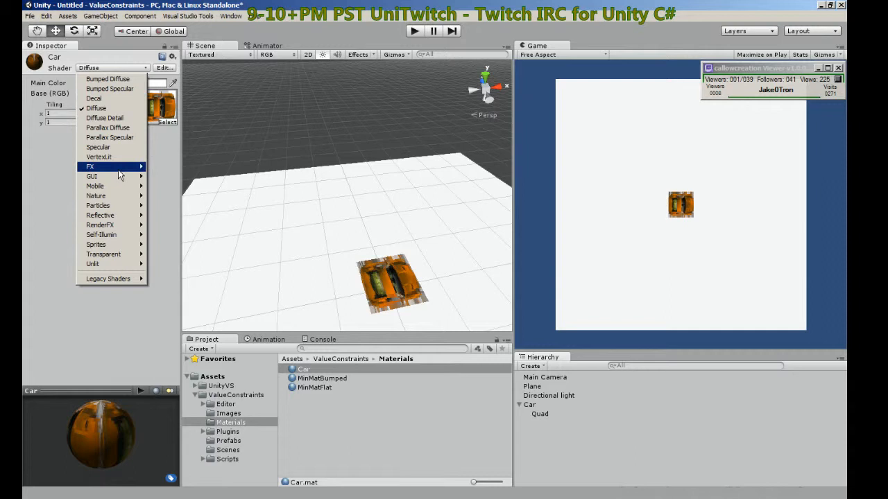
{"action": "mouse_move", "coordinate": [108, 277]}
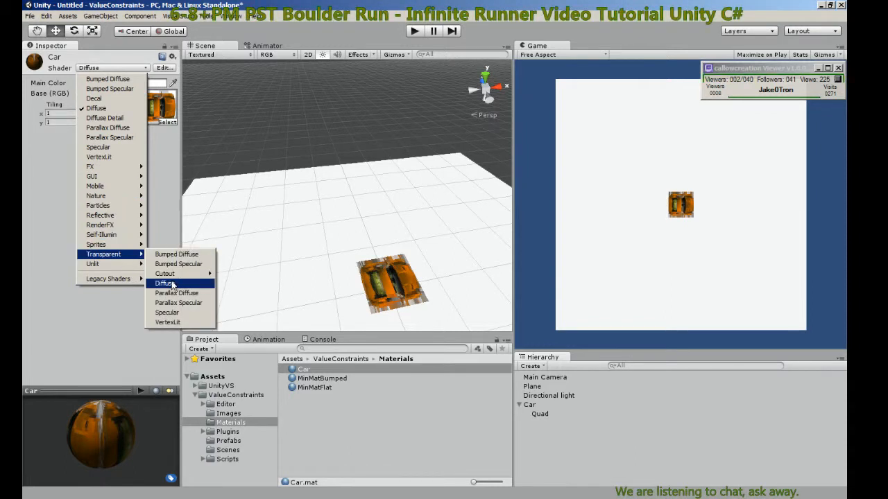
{"action": "left_click", "coordinate": [164, 283]}
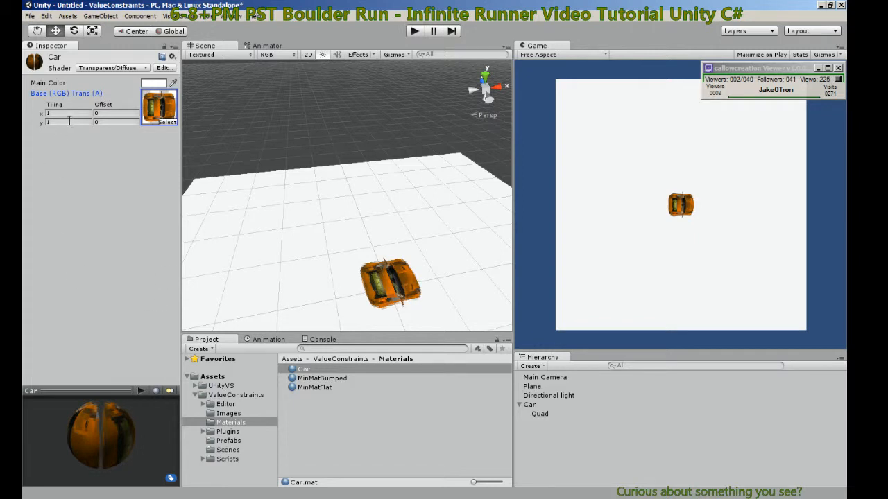
{"action": "left_click", "coordinate": [539, 413]}
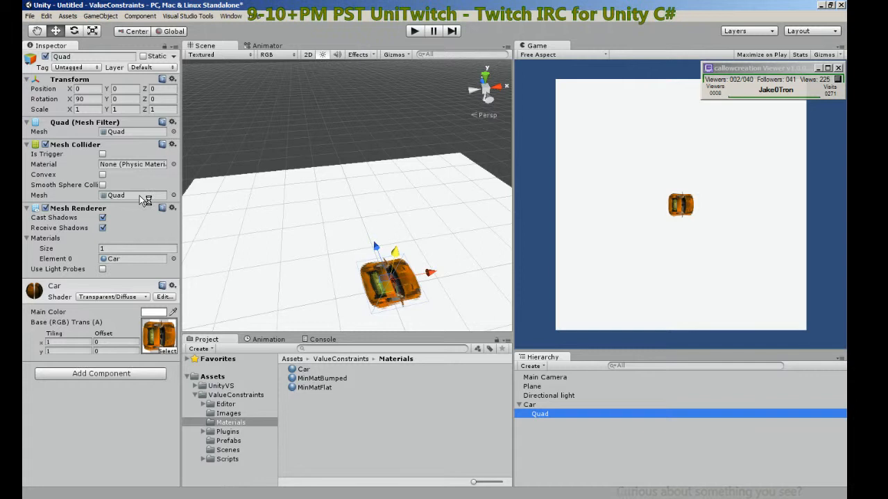
Rotate the Quad -90 on Y, adjust its scale, and scale the Car object uniformly to 1.13
{"action": "left_click", "coordinate": [127, 98]}
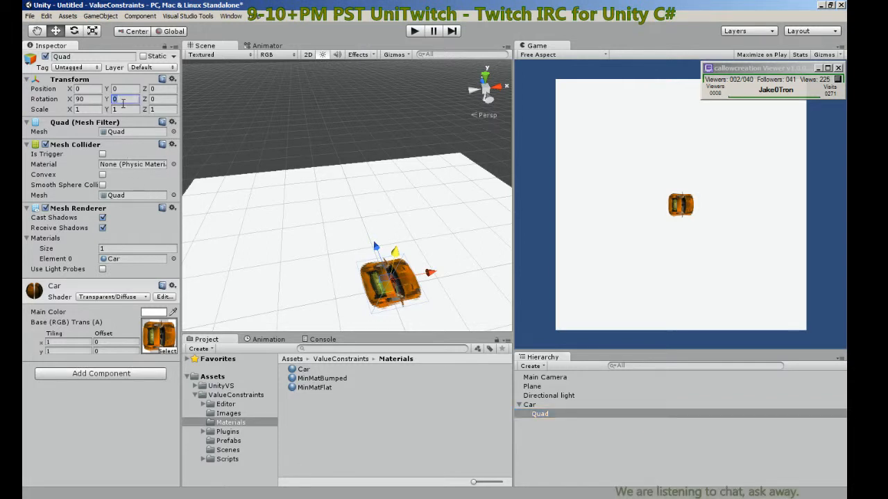
{"action": "type", "text": "90"}
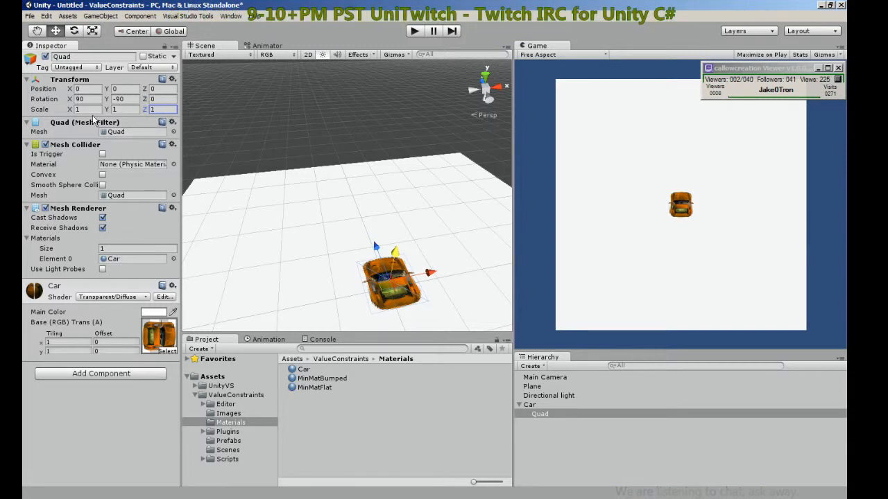
{"action": "type", "text": "0.55"}
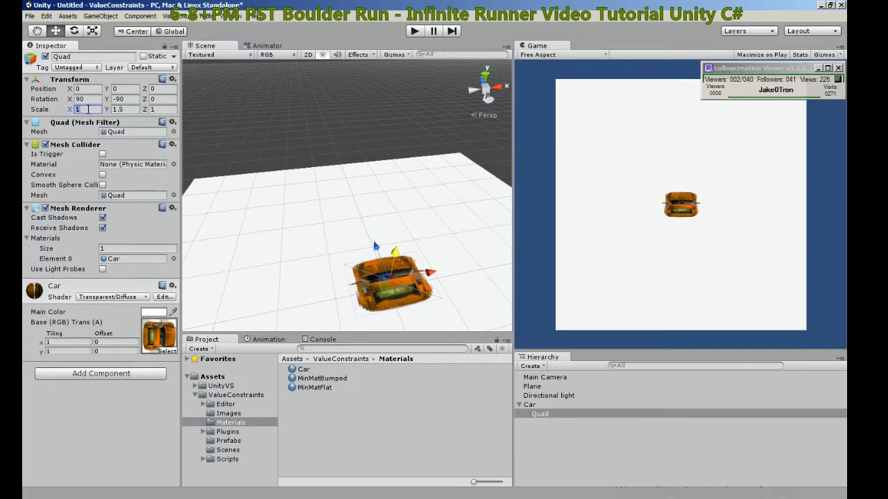
{"action": "type", "text": "2.5"}
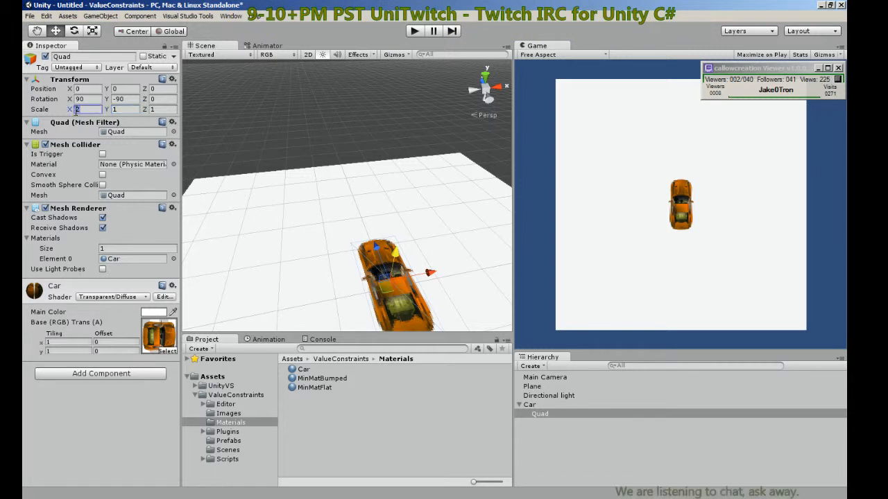
{"action": "type", "text": "1.75"}
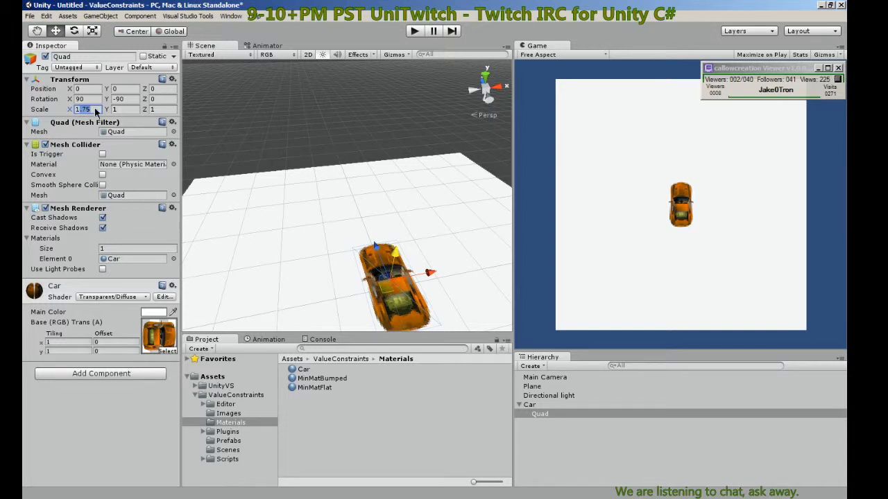
{"action": "type", "text": "1"}
{"action": "left_click", "coordinate": [125, 110]}
{"action": "type", "text": ".75"}
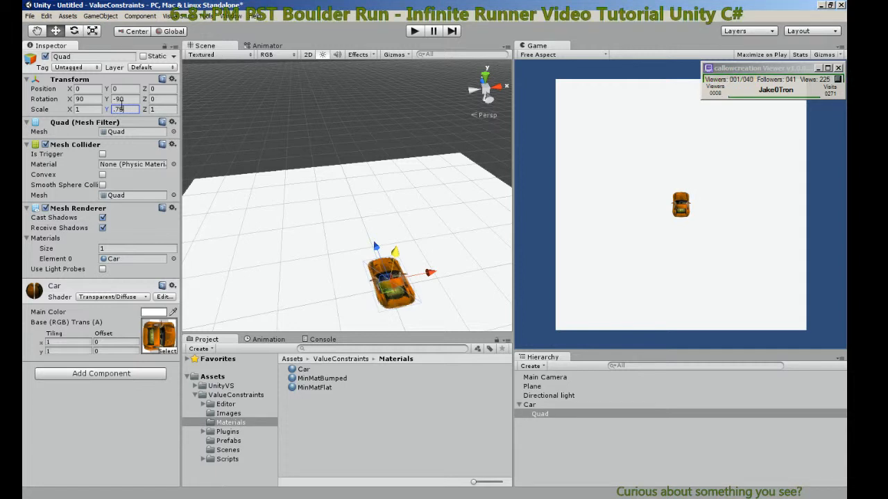
{"action": "type", "text": ".5"}
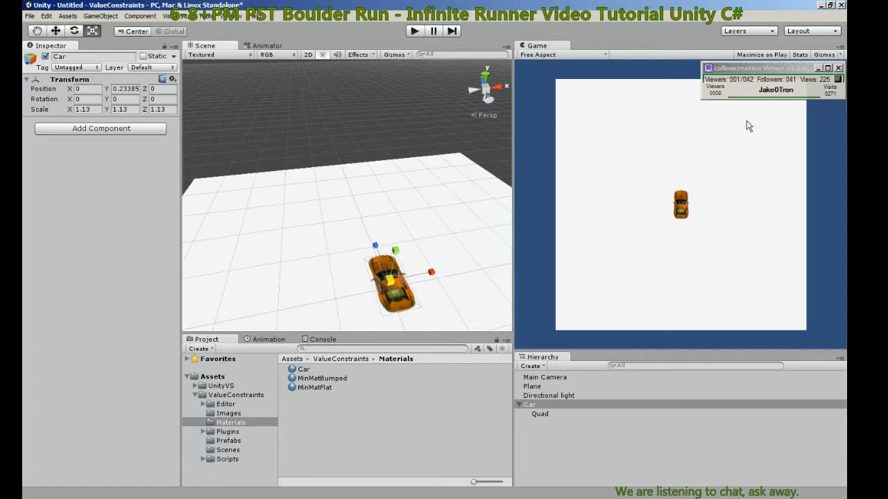
{"action": "mouse_move", "coordinate": [610, 179]}
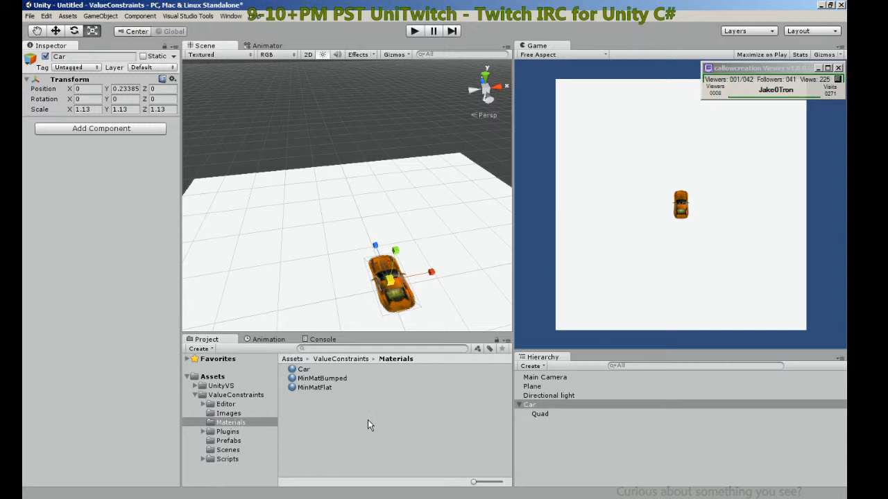
Add the SmoothWaypoint 3D behaviour from Value Constraints > Behaviours to the Car object
{"action": "left_click", "coordinate": [530, 405]}
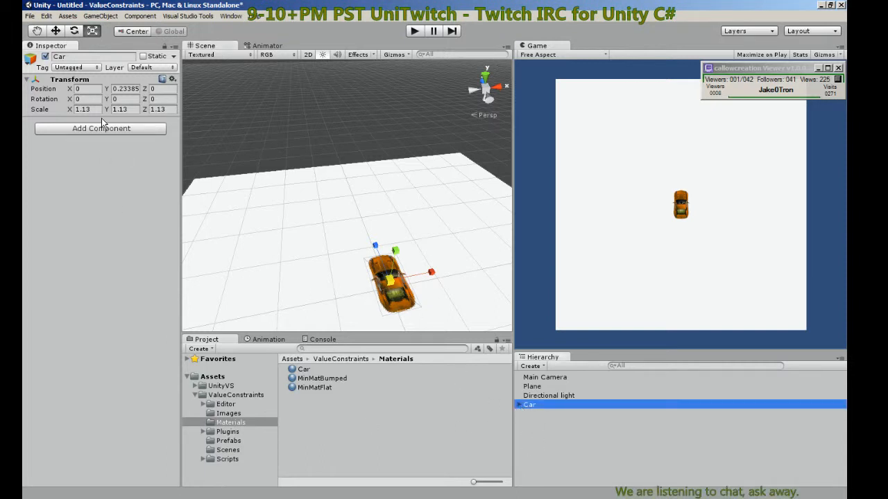
{"action": "left_click", "coordinate": [100, 127]}
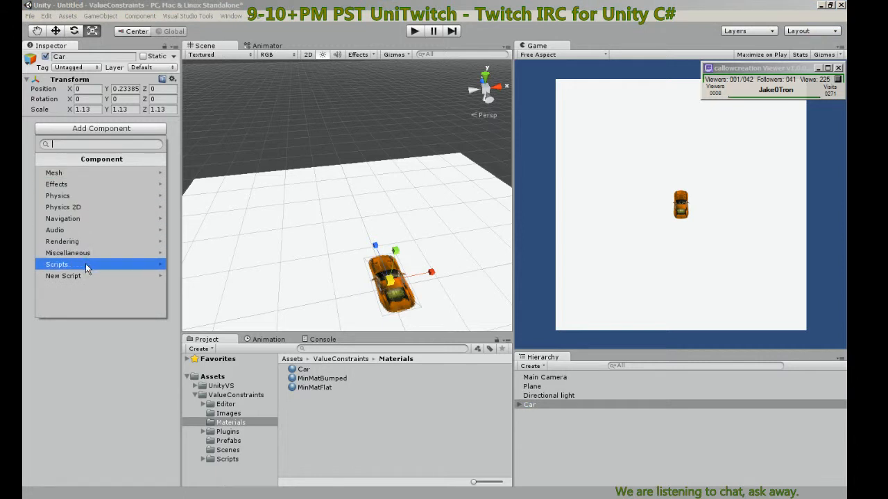
{"action": "left_click", "coordinate": [57, 263]}
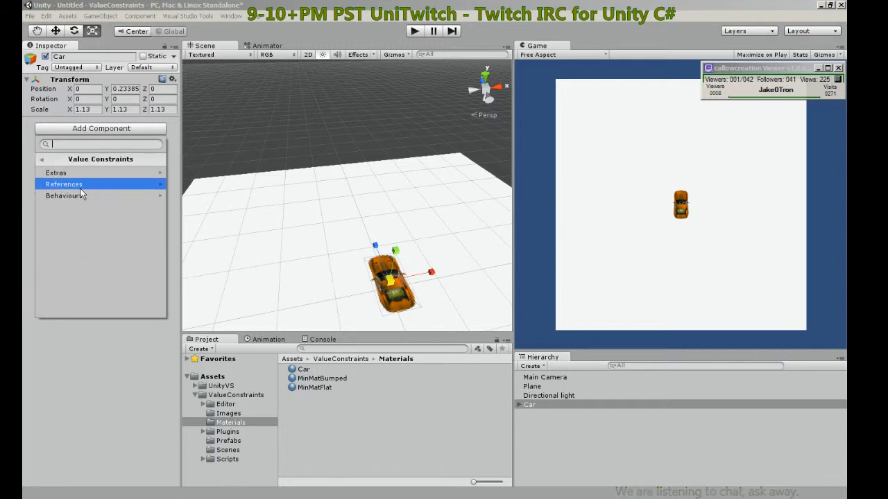
{"action": "left_click", "coordinate": [65, 196]}
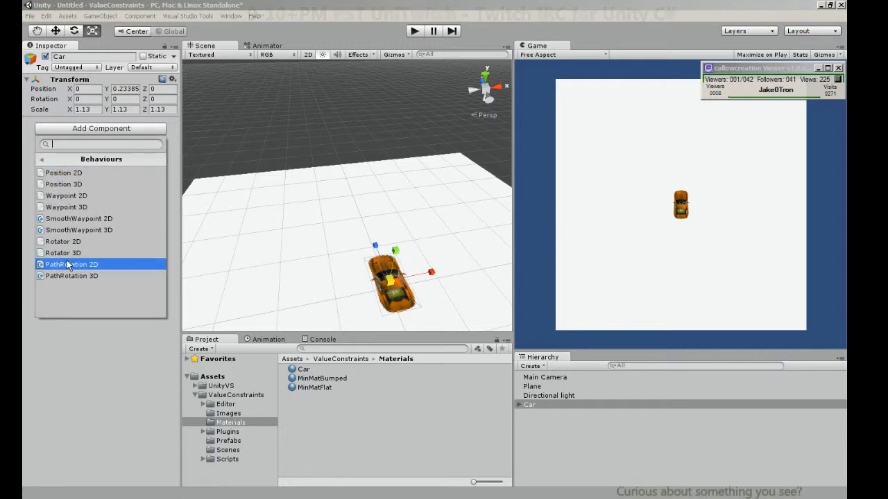
{"action": "left_click", "coordinate": [64, 241]}
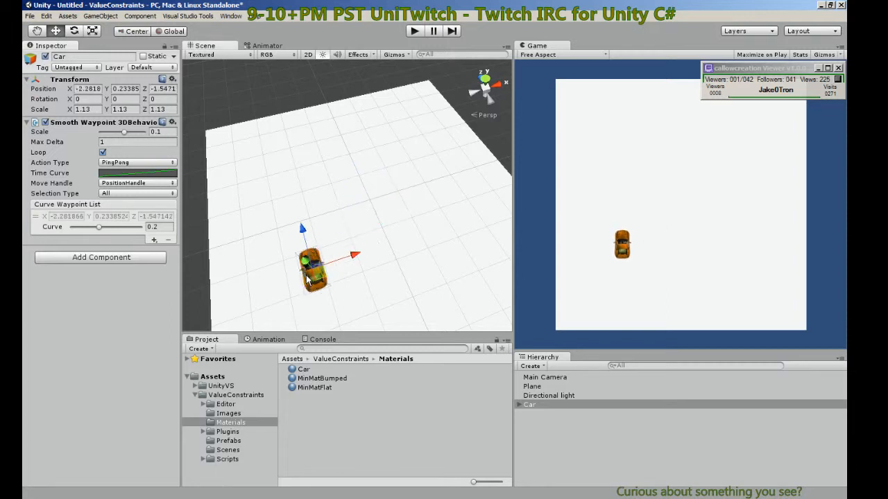
{"action": "mouse_move", "coordinate": [322, 280]}
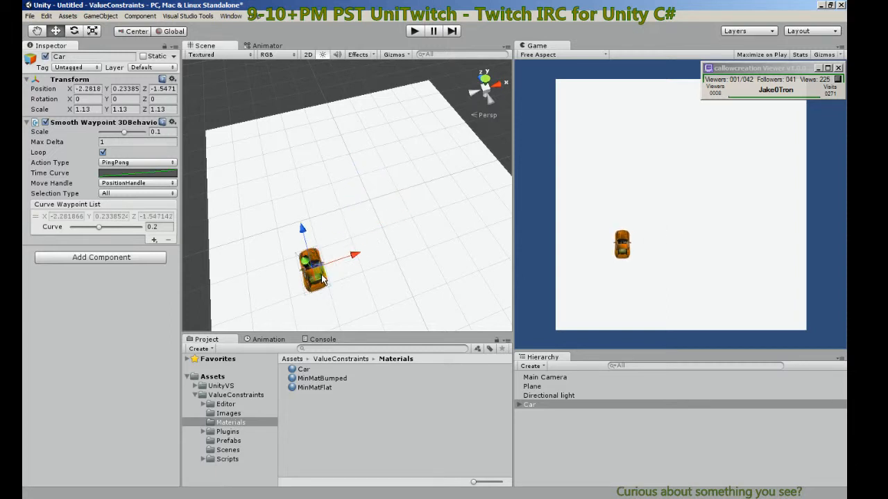
Move the car to its starting position on the left of the plane
{"action": "left_click_drag", "start_coordinate": [317, 267], "coordinate": [233, 239]}
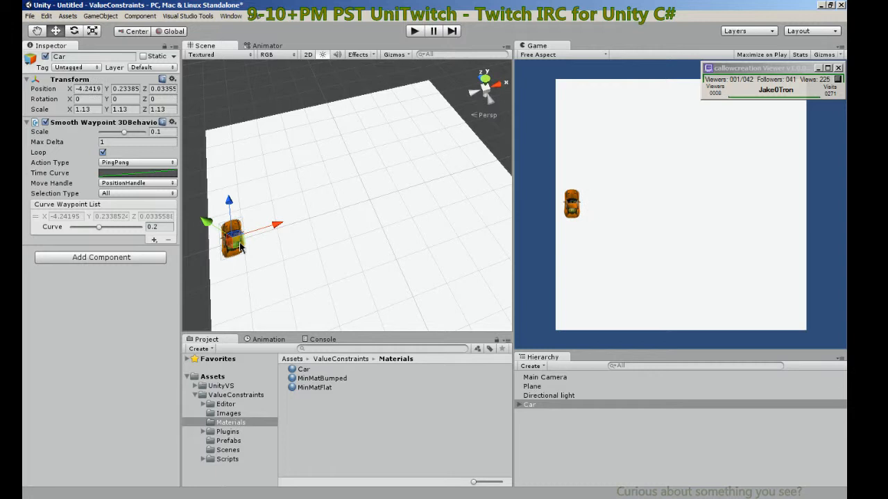
{"action": "left_click_drag", "start_coordinate": [233, 239], "coordinate": [242, 257]}
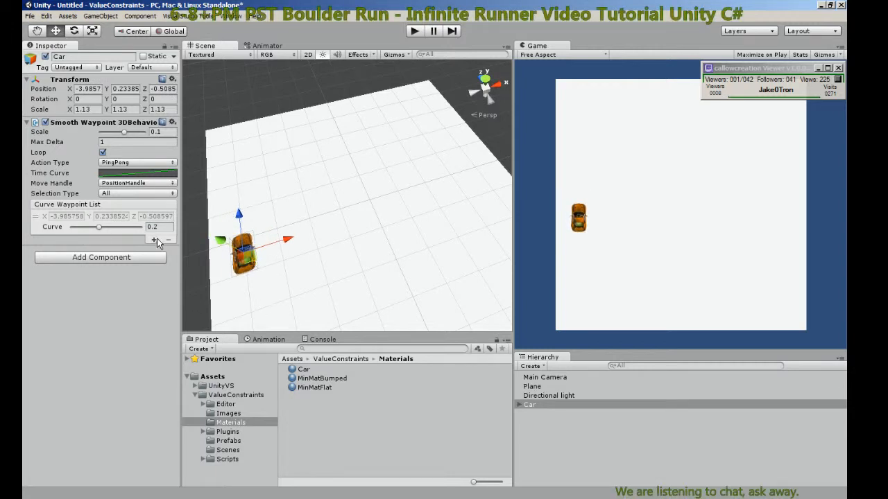
Add a second curve waypoint ahead of the car, then switch to Visual Studio after a NullReferenceException
{"action": "left_click", "coordinate": [152, 240]}
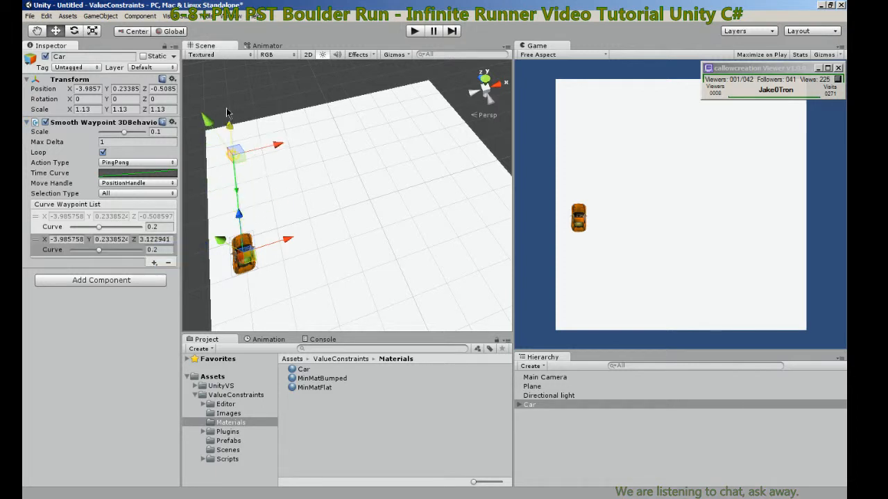
{"action": "left_click", "coordinate": [154, 264]}
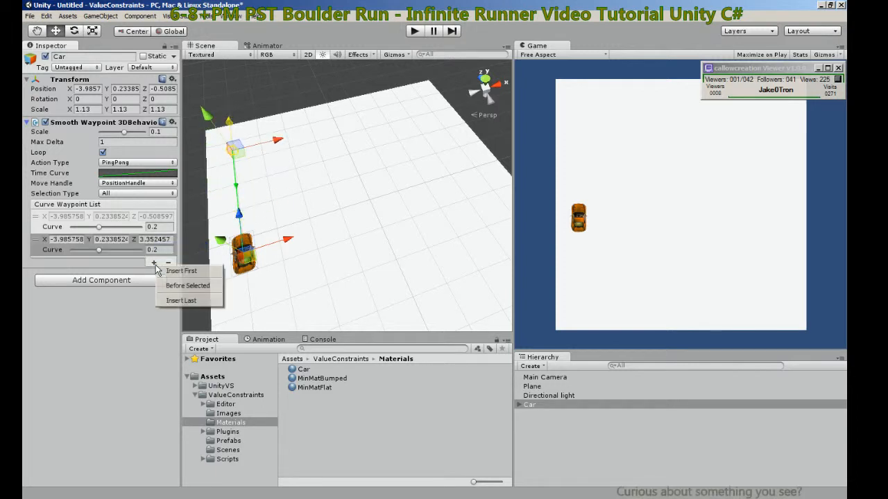
{"action": "left_click", "coordinate": [187, 286]}
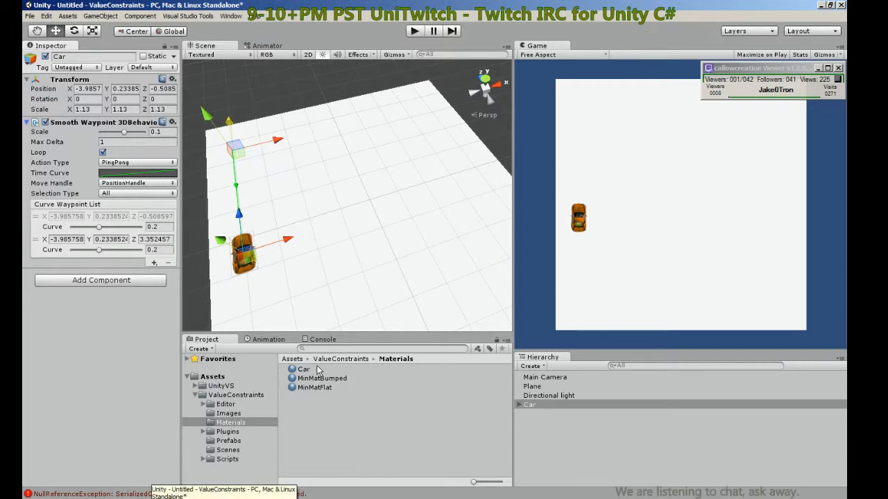
{"action": "left_click", "coordinate": [322, 338]}
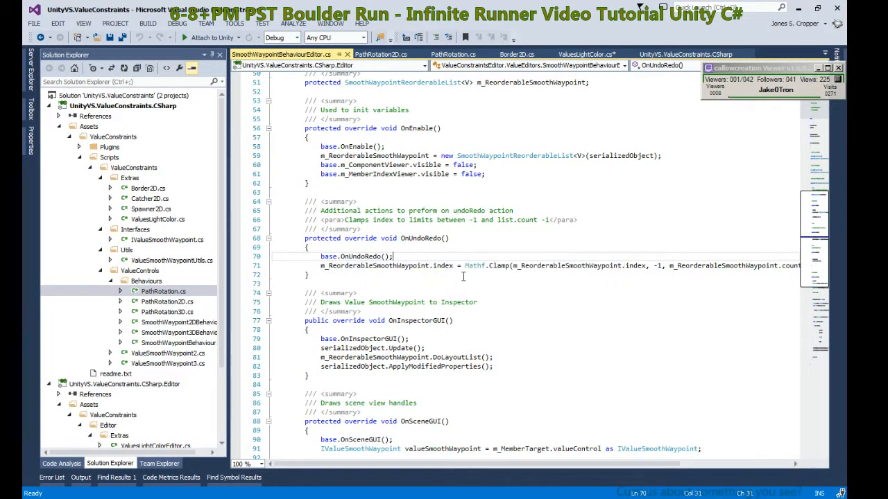
Guard the index clamp in OnUndoRedo with if(m_ReorderableSmoothWaypoint != null)
{"action": "key", "text": "enter"}
{"action": "type", "text": "if(m_ReorderableSmoothWaypoint)"}
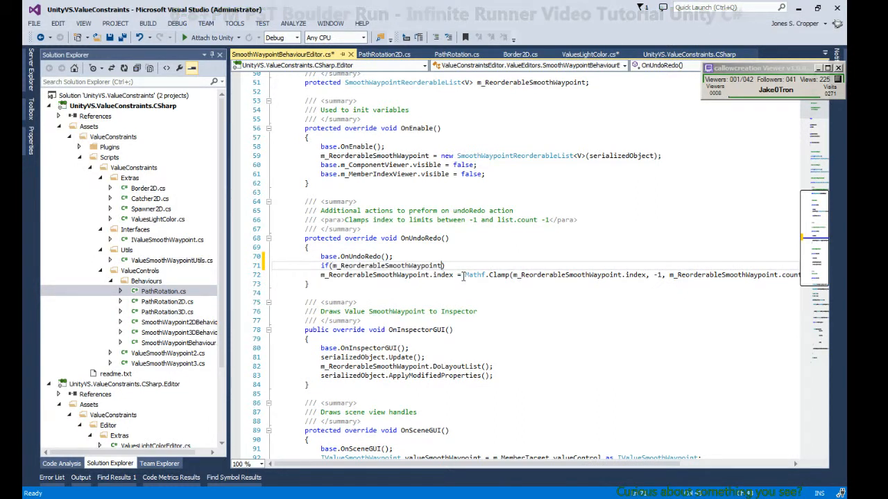
{"action": "double_click", "coordinate": [387, 267]}
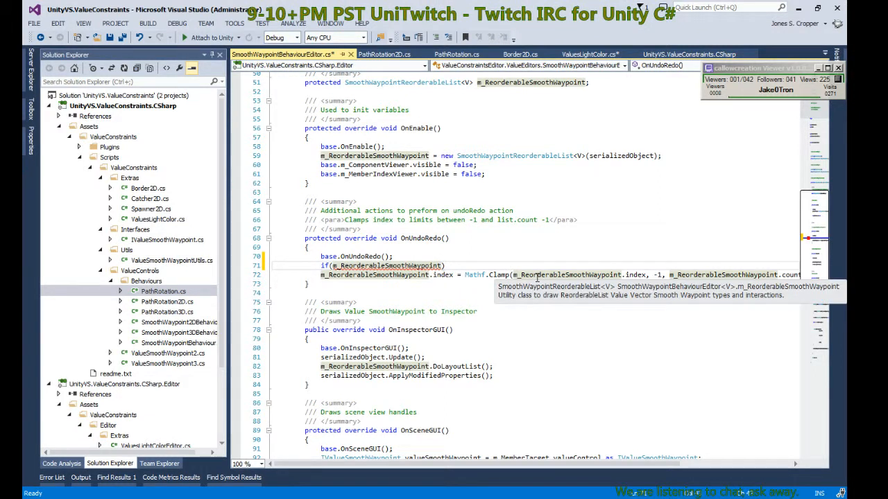
{"action": "mouse_move", "coordinate": [474, 275]}
{"action": "type", "text": " != "}
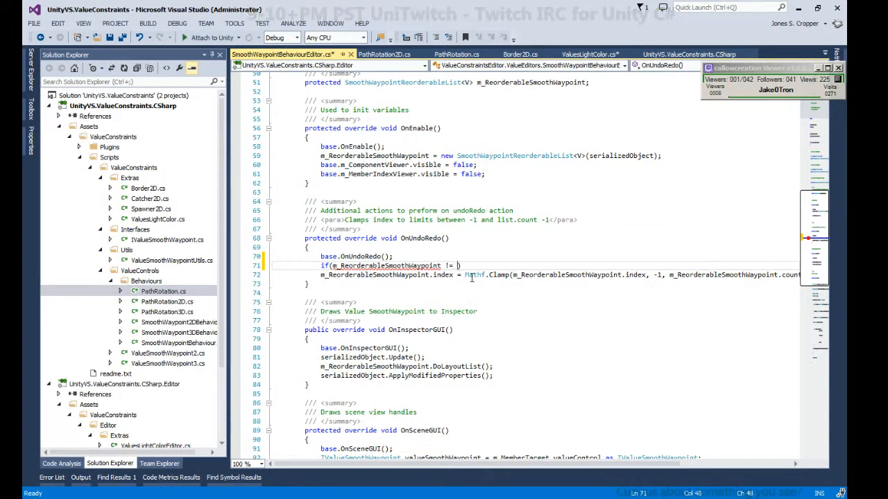
{"action": "type", "text": "null"}
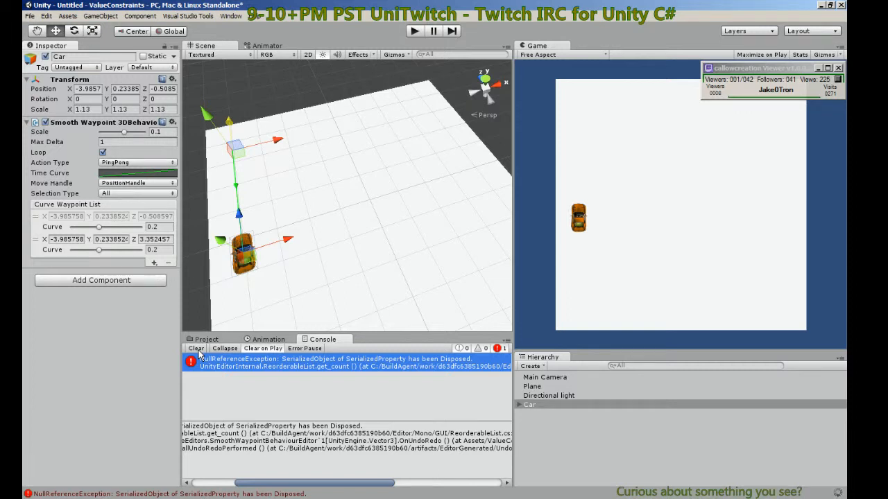
Clear the console and append a third waypoint with Insert Last, looping the path around the plane
{"action": "left_click", "coordinate": [196, 348]}
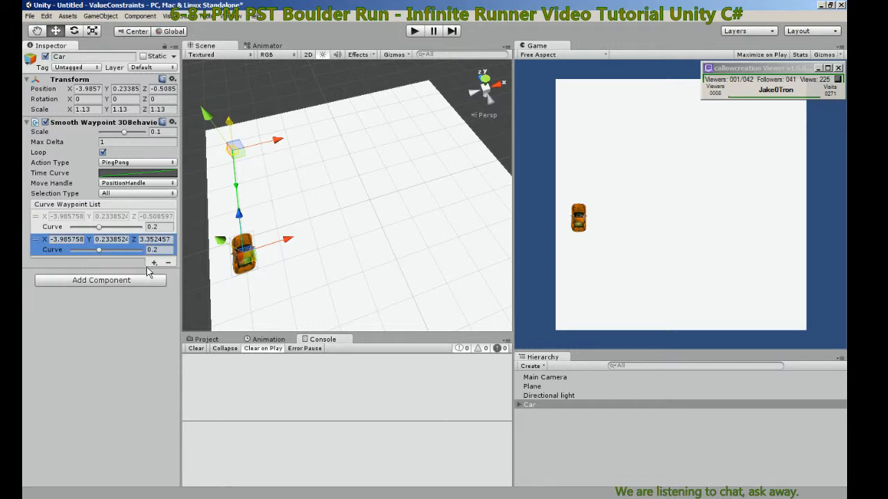
{"action": "left_click", "coordinate": [154, 262]}
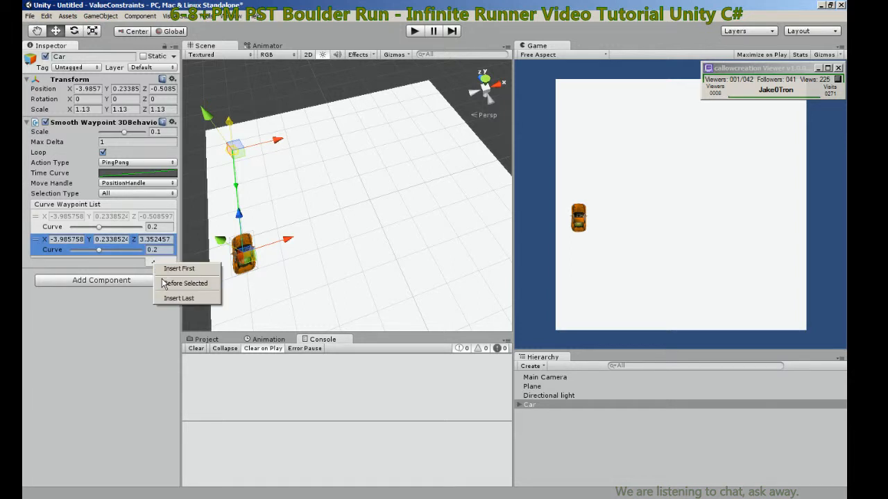
{"action": "left_click", "coordinate": [186, 283]}
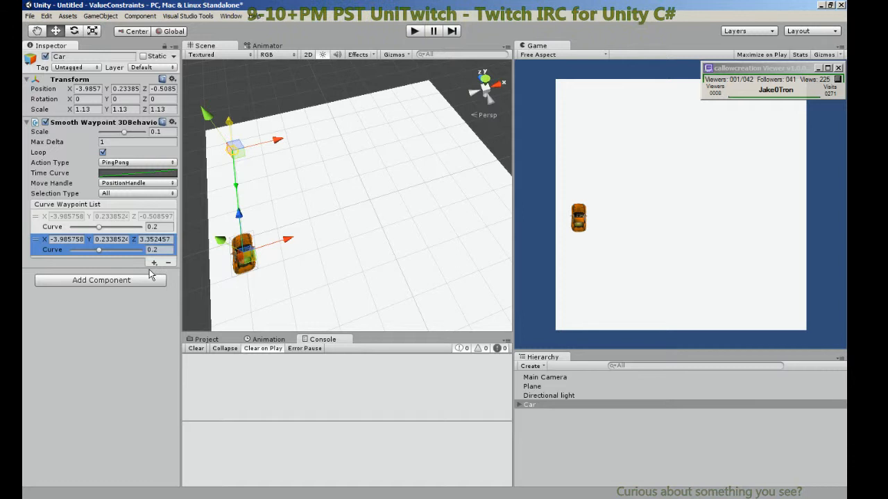
{"action": "left_click", "coordinate": [154, 263]}
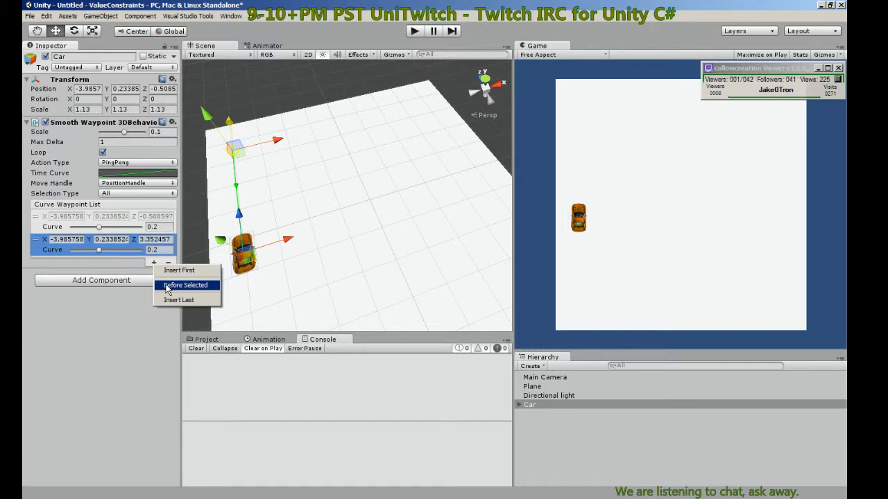
{"action": "left_click", "coordinate": [186, 286]}
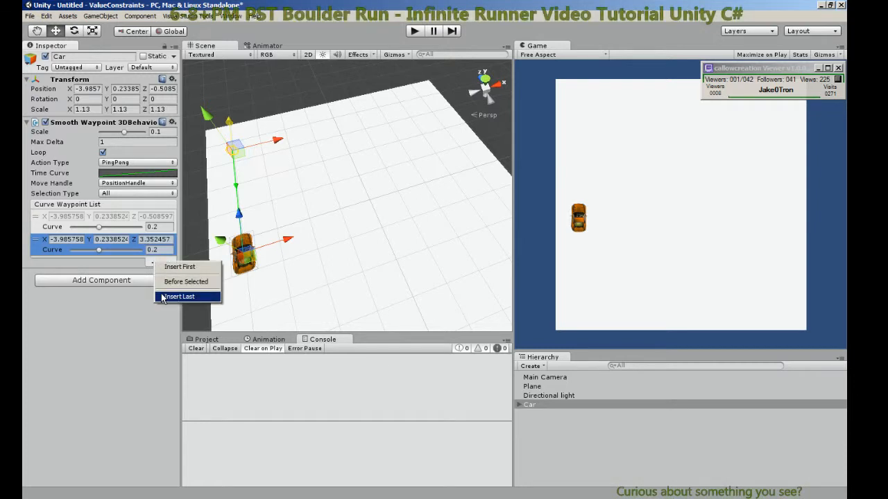
{"action": "left_click", "coordinate": [181, 297]}
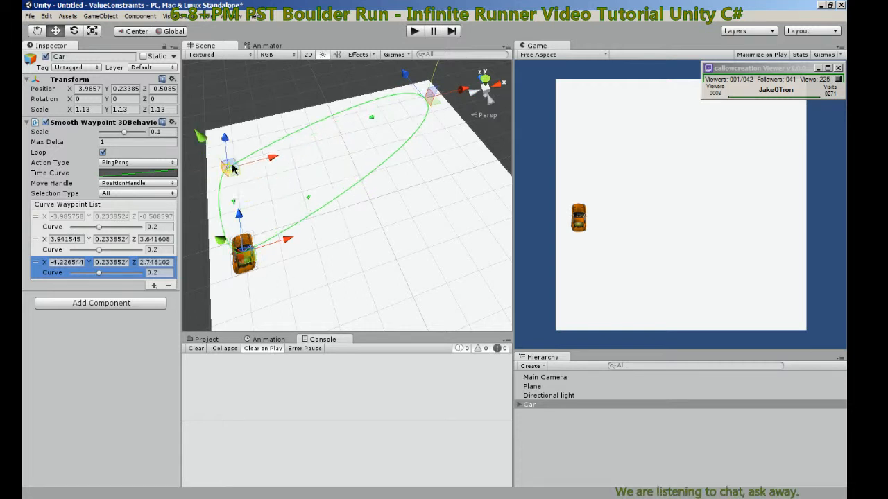
Move the car's third waypoint to the plane's left corner so the green path arcs through it
{"action": "left_click_drag", "start_coordinate": [233, 169], "coordinate": [233, 146]}
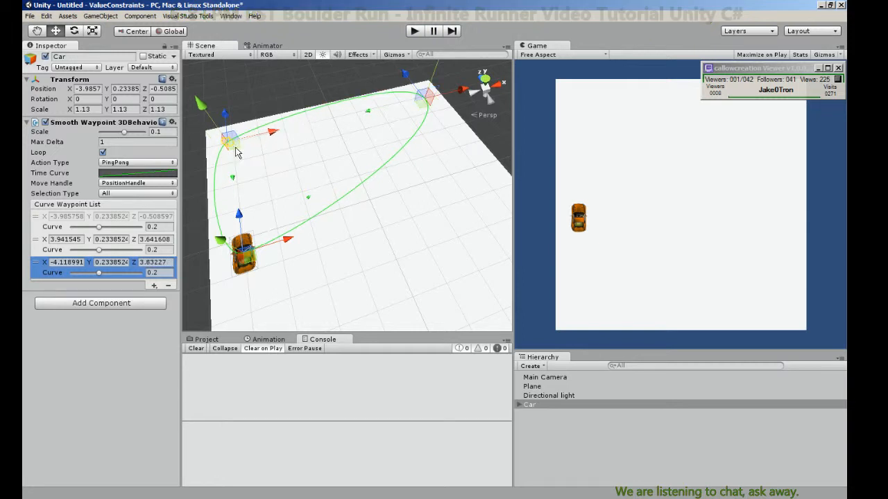
{"action": "left_click", "coordinate": [103, 151]}
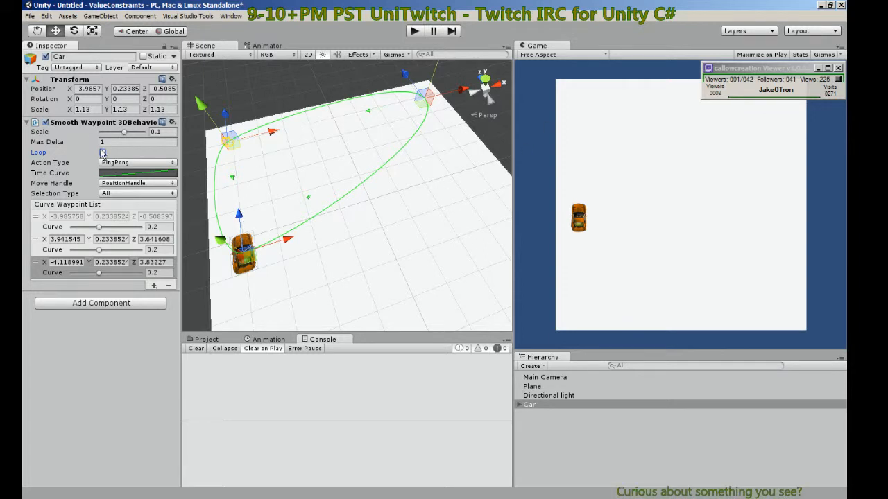
{"action": "left_click", "coordinate": [103, 151]}
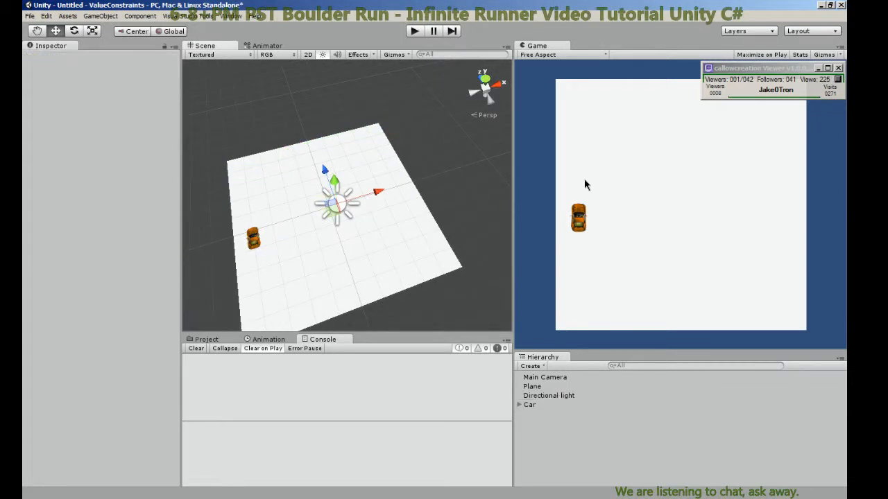
Reselect the Car and insert a fourth curve waypoint after the selected one
{"action": "left_click", "coordinate": [549, 395]}
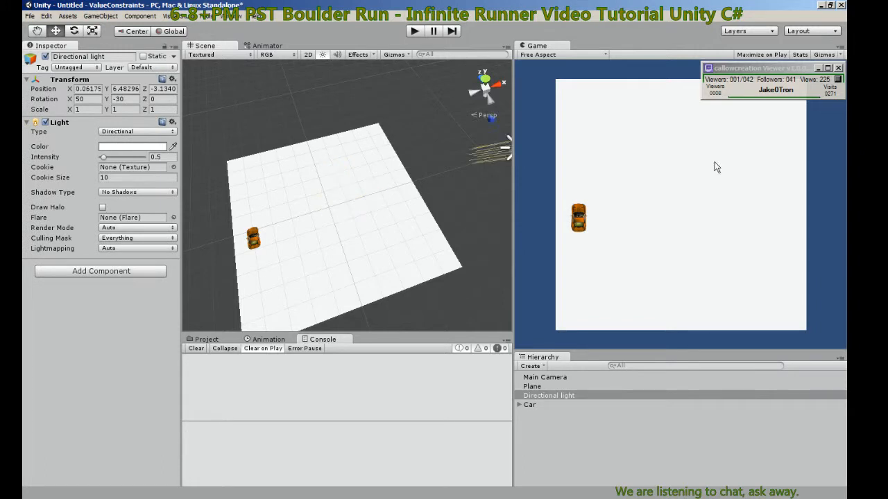
{"action": "left_click", "coordinate": [530, 405]}
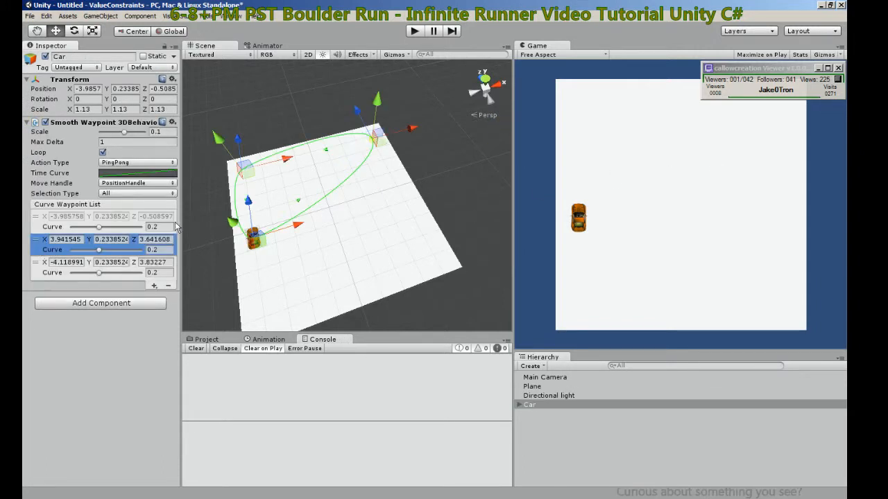
{"action": "left_click", "coordinate": [155, 286]}
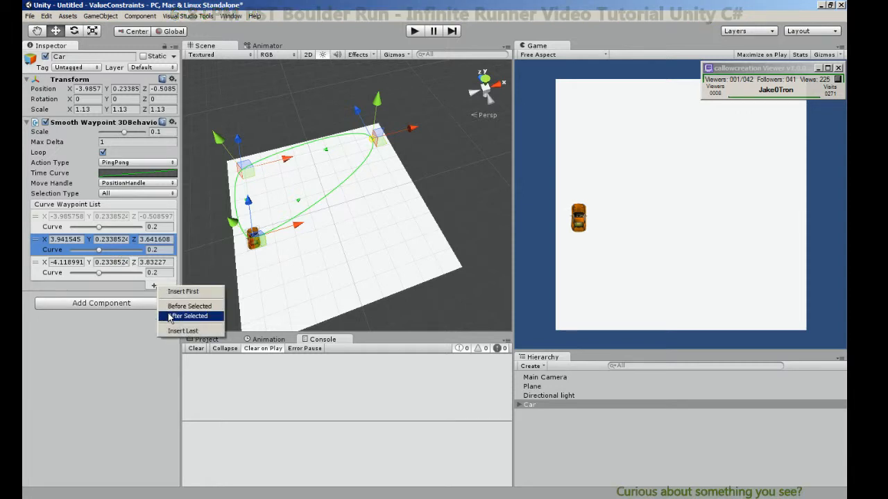
{"action": "left_click", "coordinate": [188, 317]}
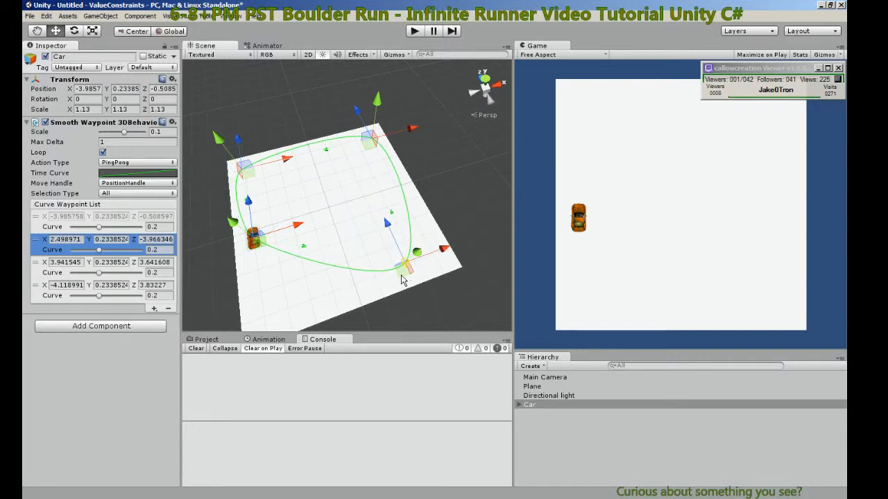
{"action": "mouse_move", "coordinate": [416, 66]}
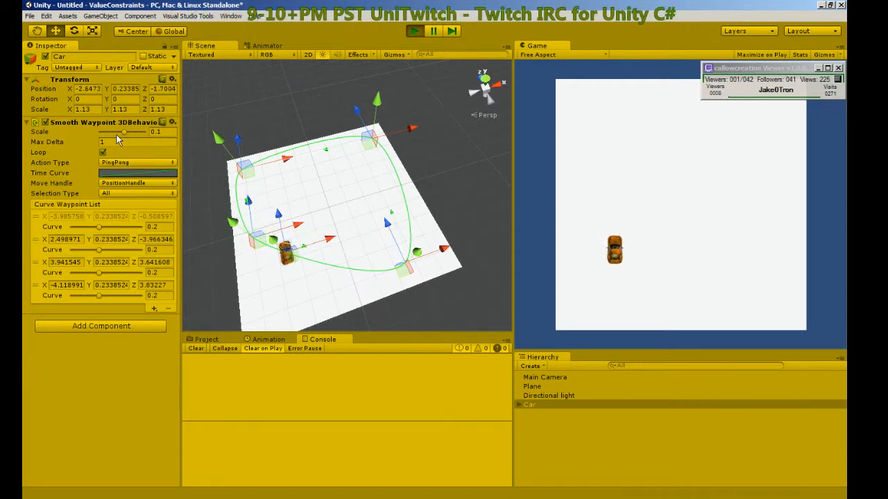
Speed up the car during the play test, stop play mode, and set Action Type to Wrap
{"action": "left_click_drag", "start_coordinate": [123, 132], "coordinate": [142, 131]}
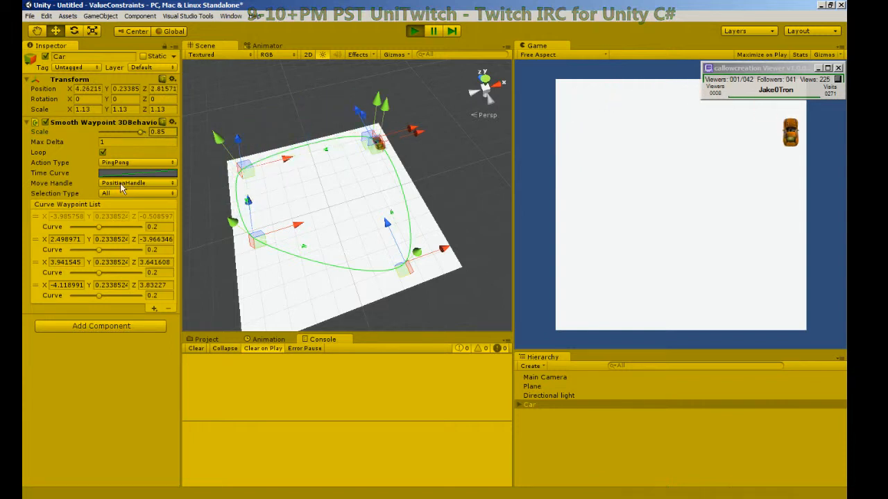
{"action": "left_click", "coordinate": [414, 30]}
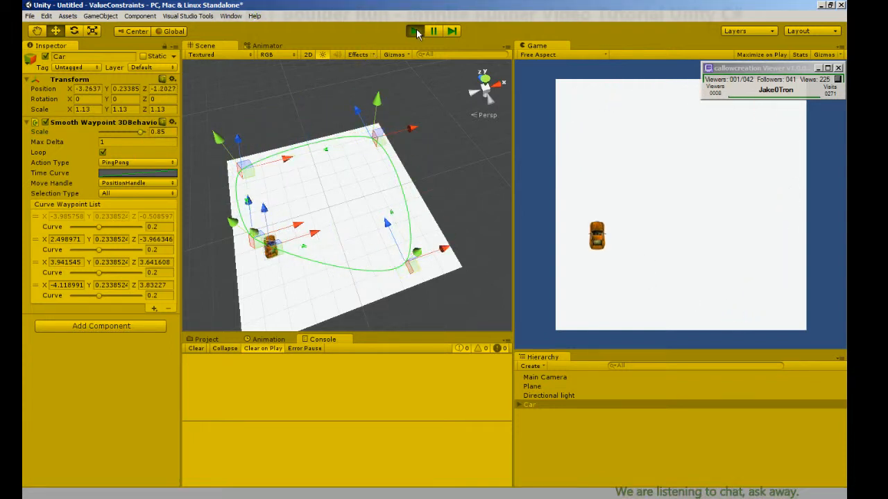
{"action": "left_click", "coordinate": [136, 162]}
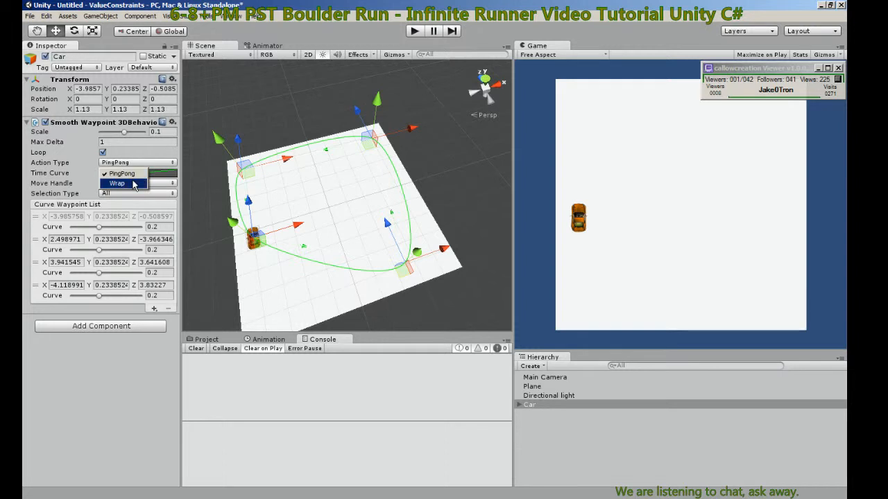
{"action": "left_click", "coordinate": [116, 183]}
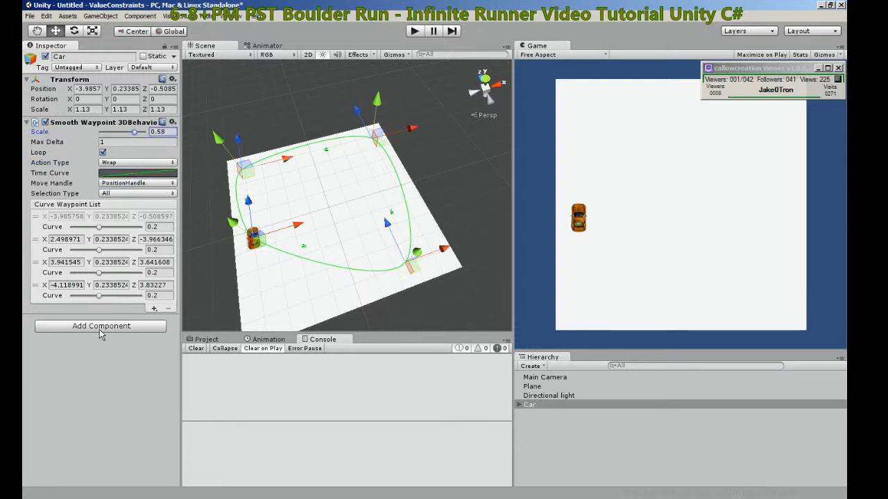
Add a PathRotation 3D behaviour to the Car with Turn Speed 400
{"action": "left_click", "coordinate": [100, 325]}
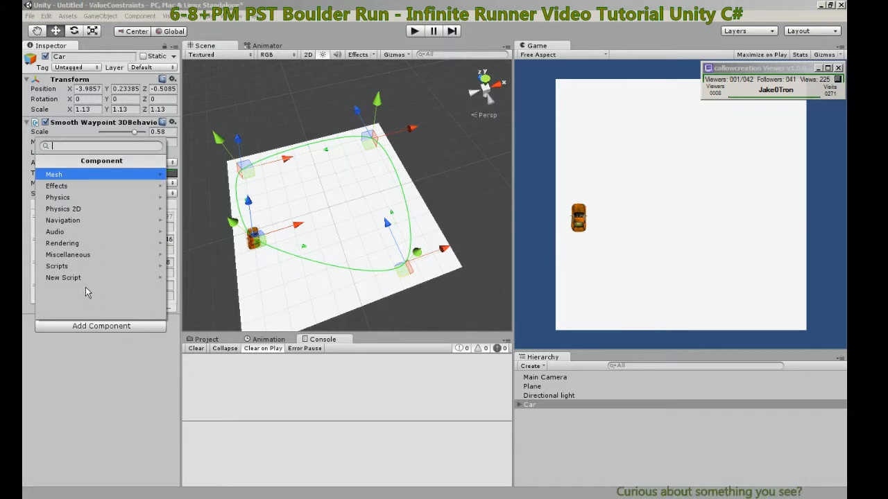
{"action": "left_click", "coordinate": [57, 267]}
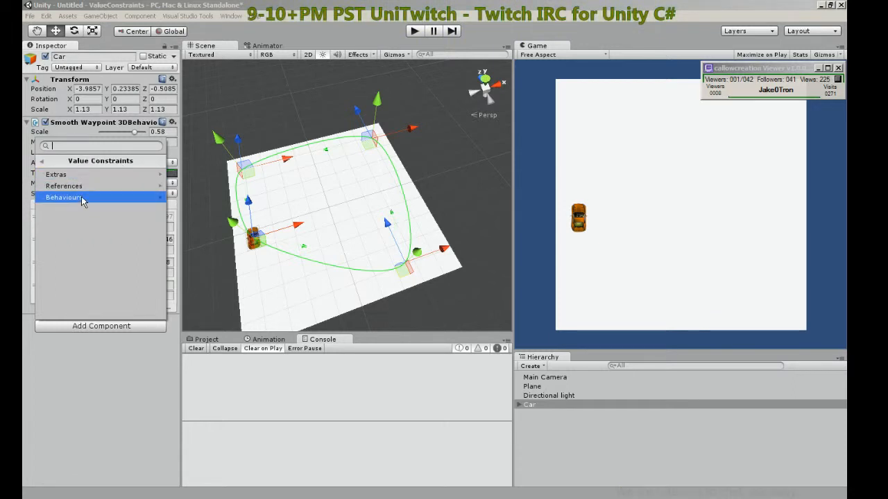
{"action": "left_click", "coordinate": [64, 197]}
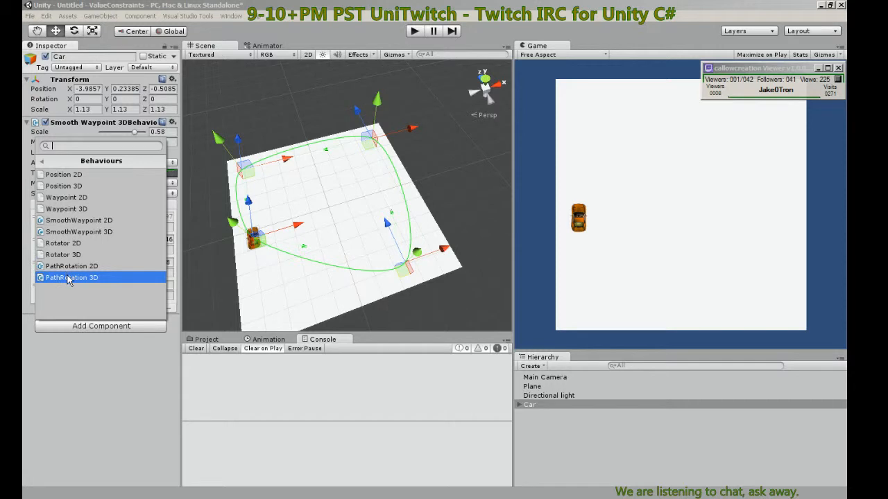
{"action": "left_click", "coordinate": [72, 277]}
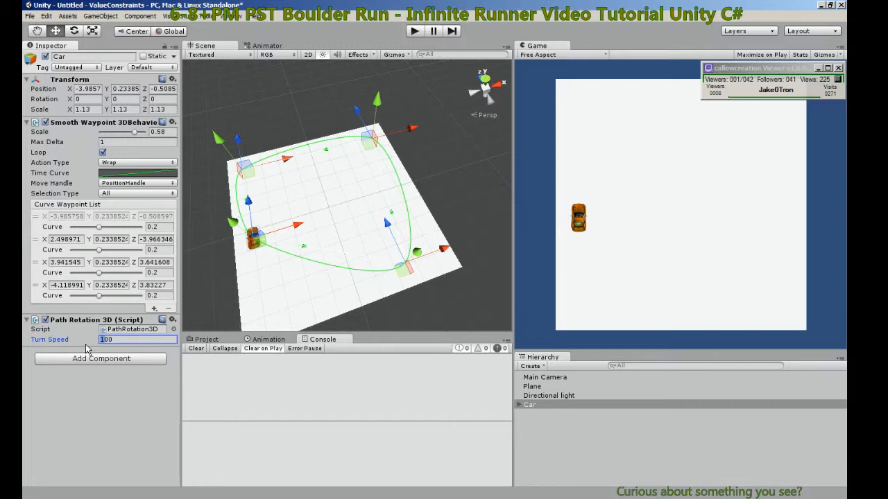
{"action": "mouse_move", "coordinate": [153, 358]}
{"action": "type", "text": "500"}
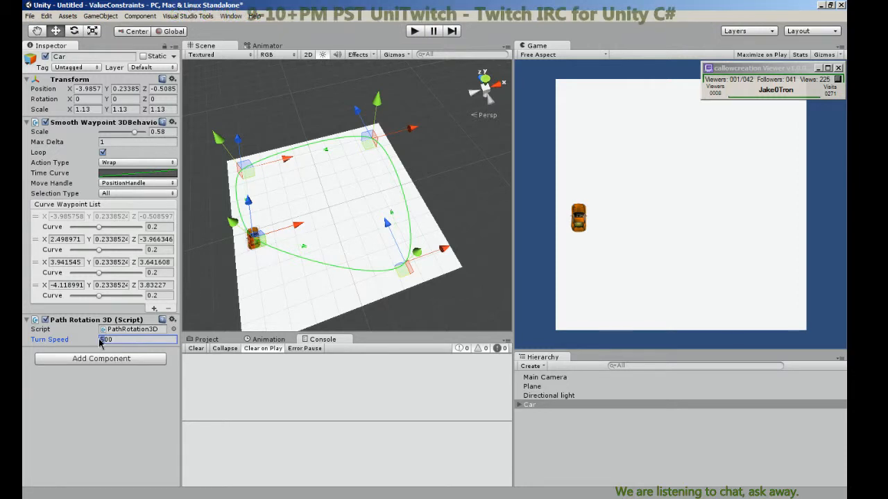
{"action": "type", "text": "400"}
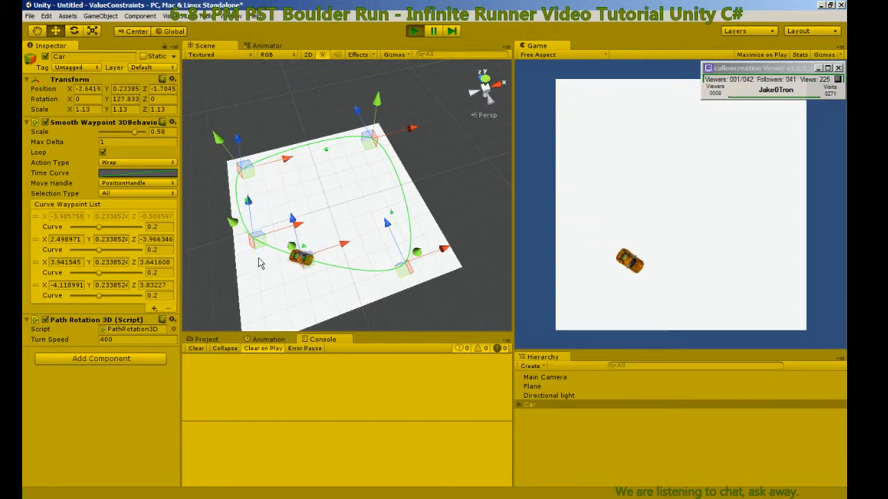
{"action": "left_click", "coordinate": [530, 405]}
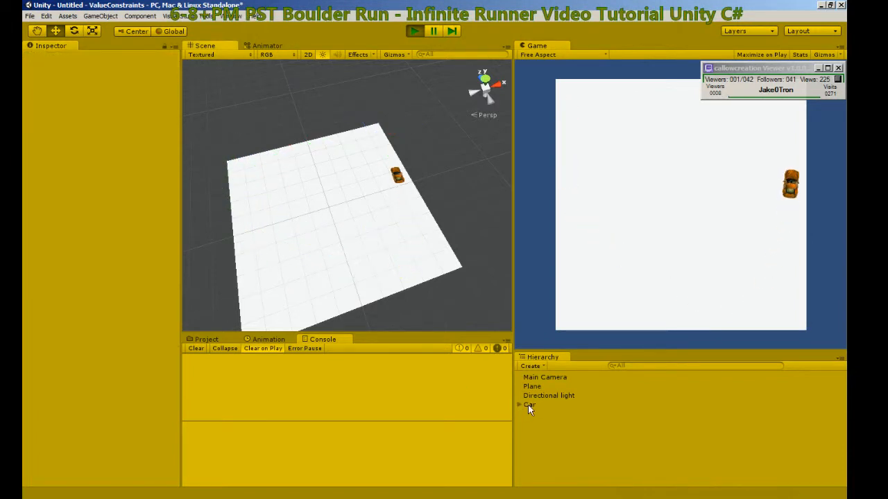
{"action": "left_click", "coordinate": [530, 405]}
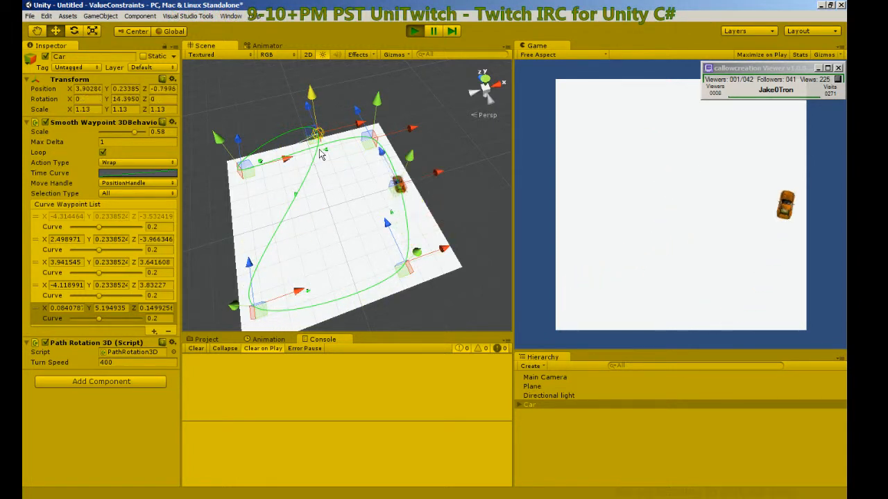
{"action": "left_click", "coordinate": [414, 30]}
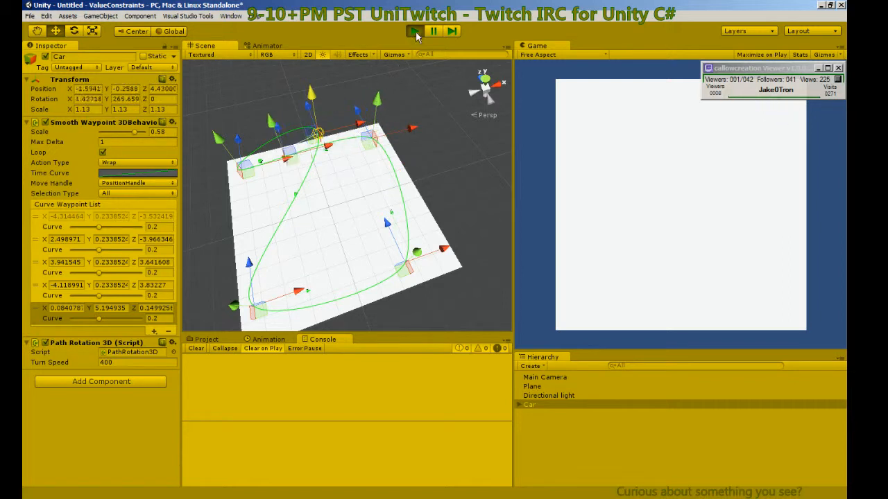
{"action": "left_click", "coordinate": [413, 31]}
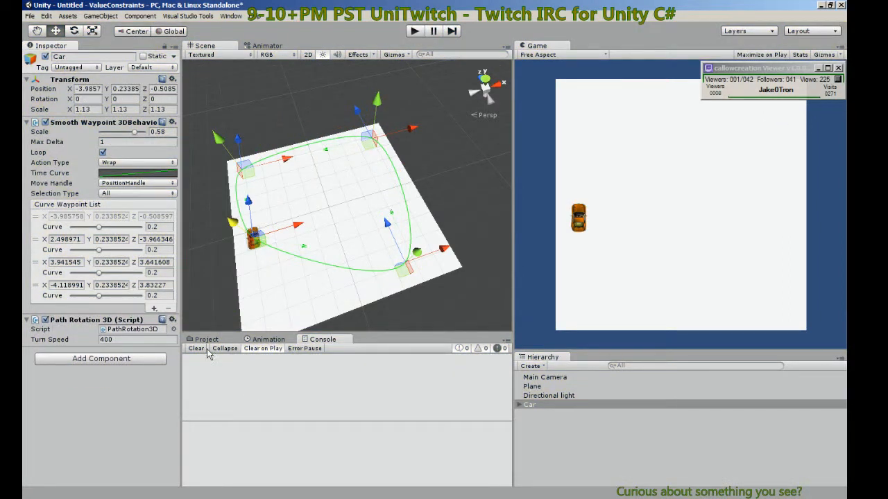